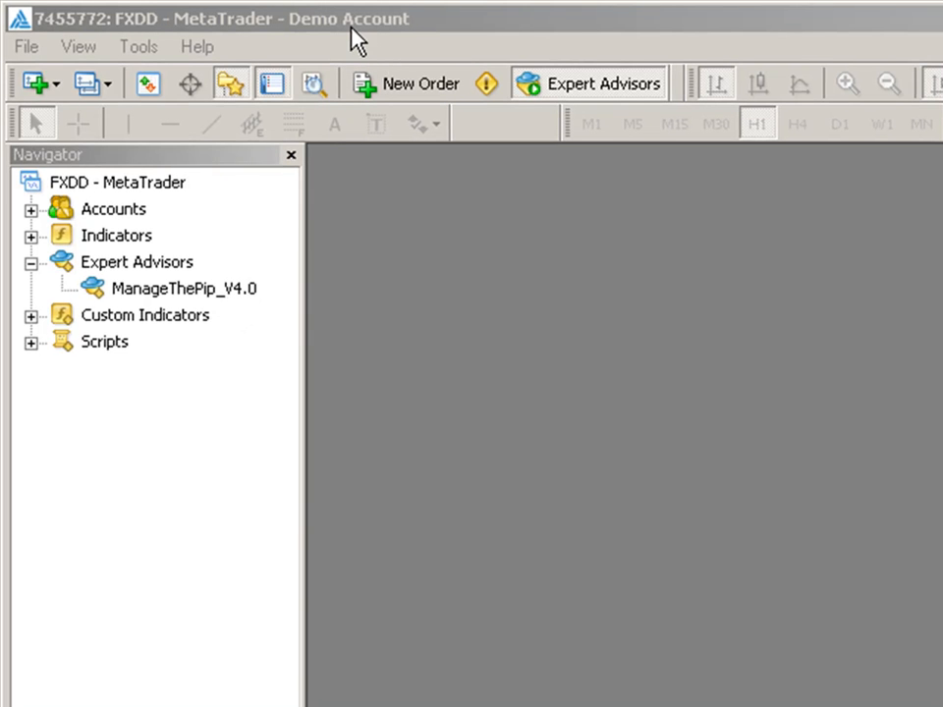
# Confirm the Expert Advisors options allowing live trading, DLL imports and external imports via Tools > Options
pyautogui.click(373, 20)
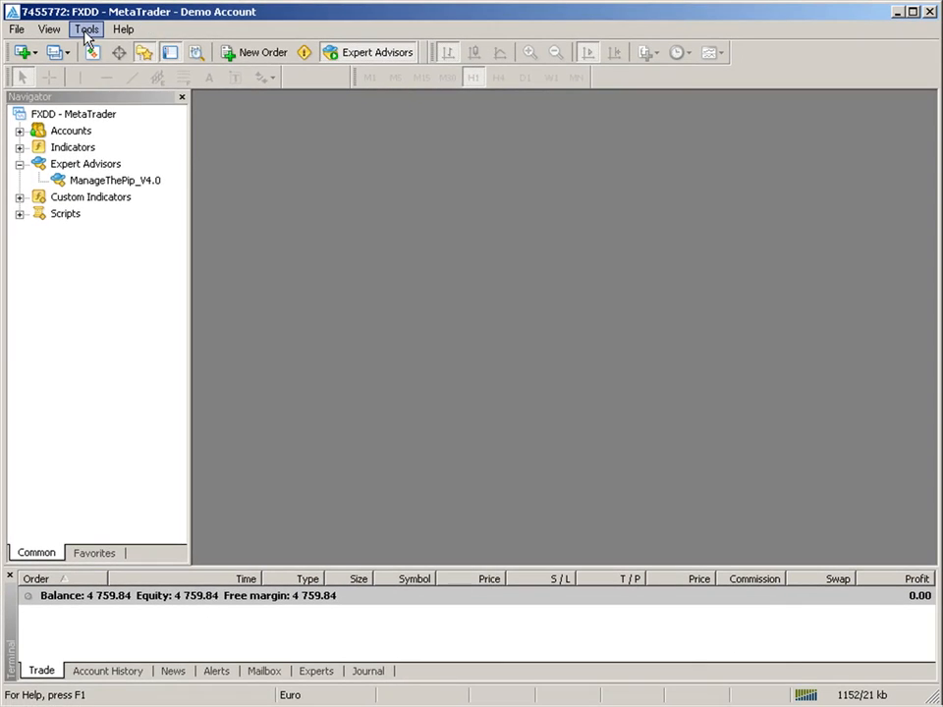
pyautogui.click(86, 29)
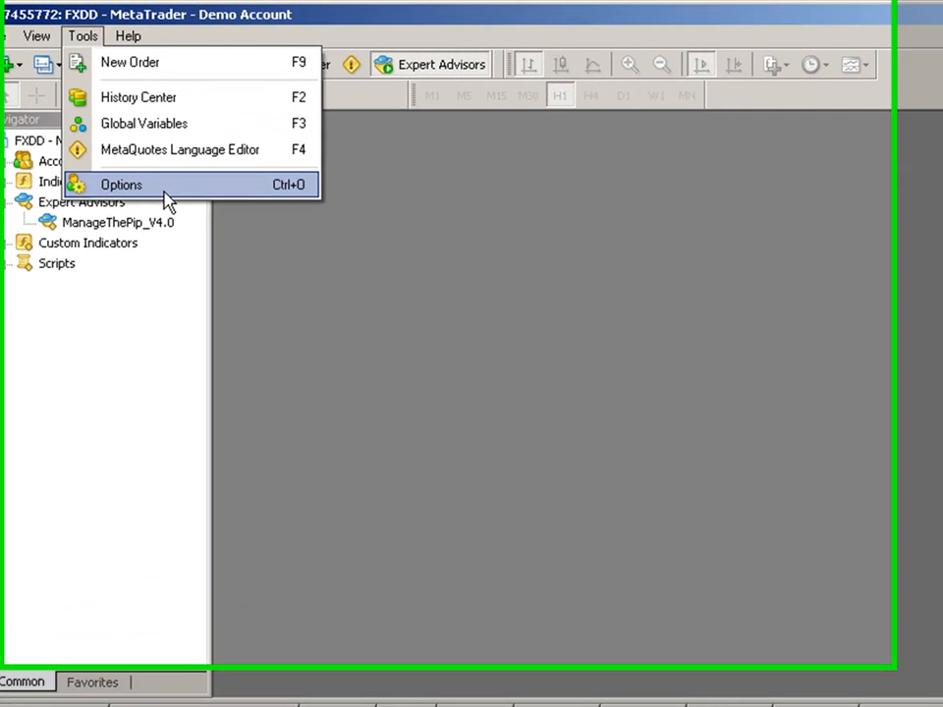
pyautogui.click(119, 185)
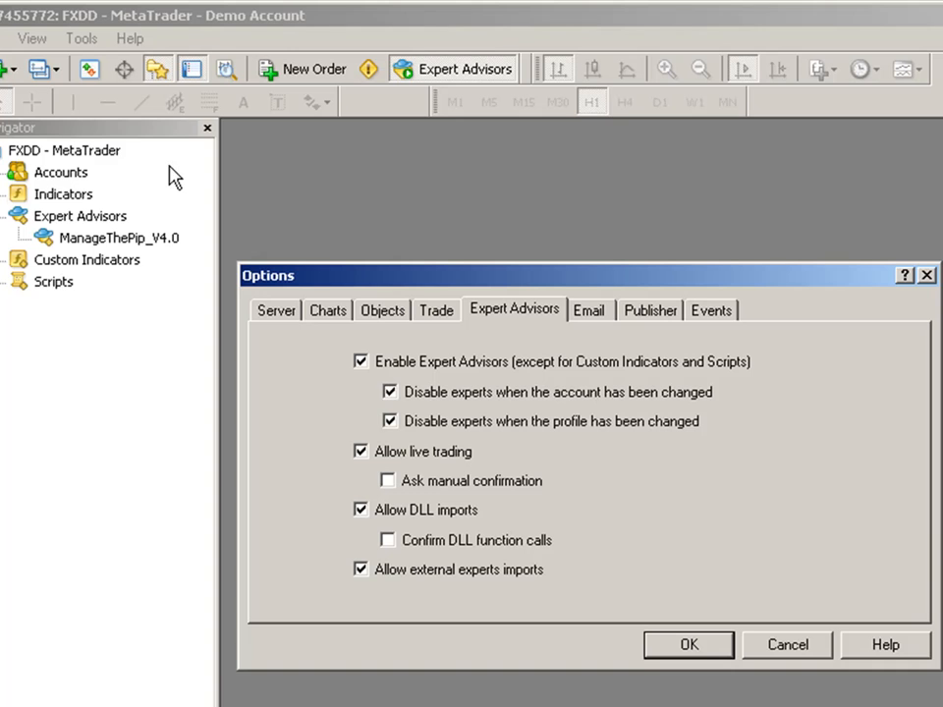
pyautogui.moveTo(403, 311)
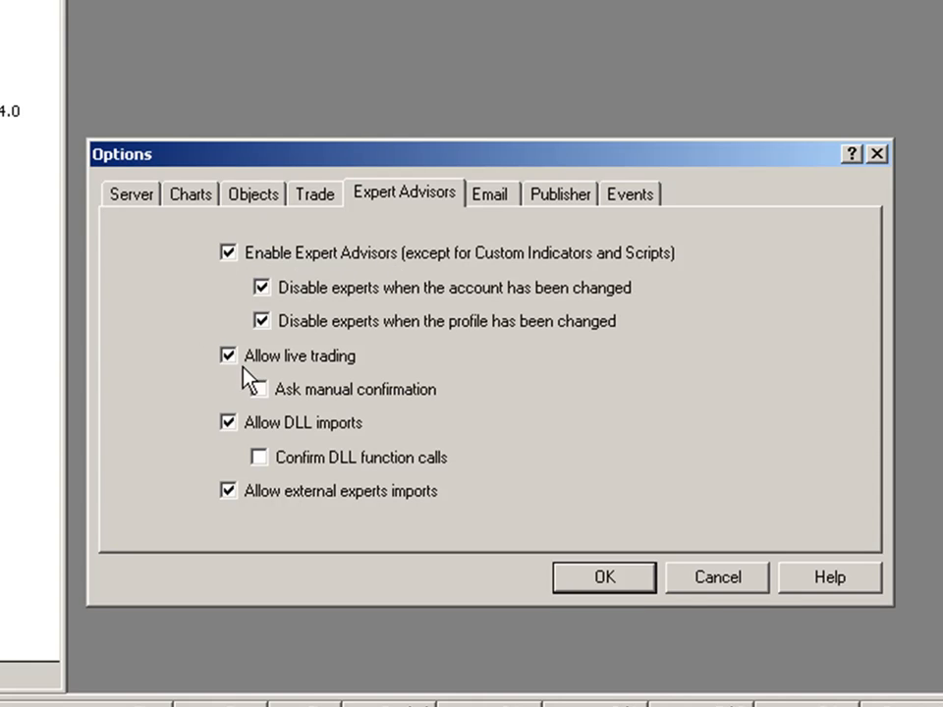
pyautogui.moveTo(240, 436)
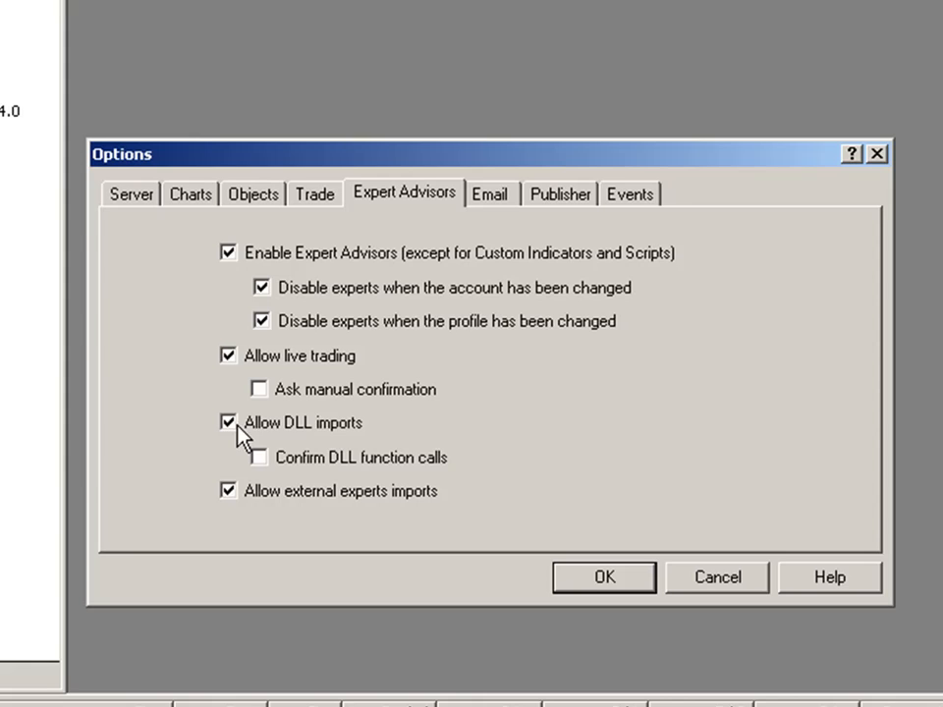
pyautogui.moveTo(349, 448)
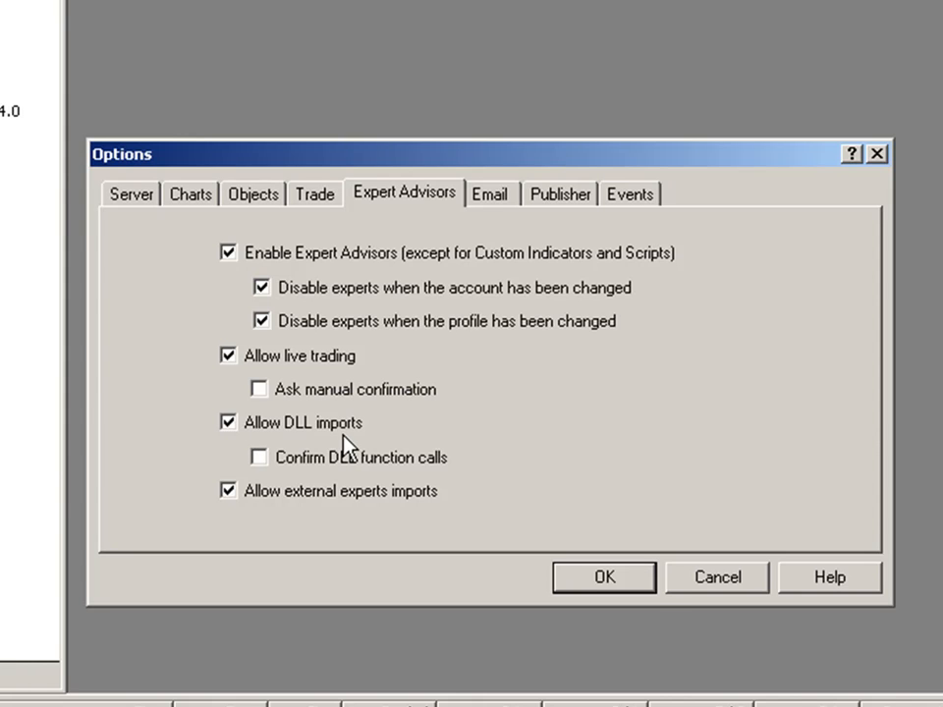
pyautogui.moveTo(298, 412)
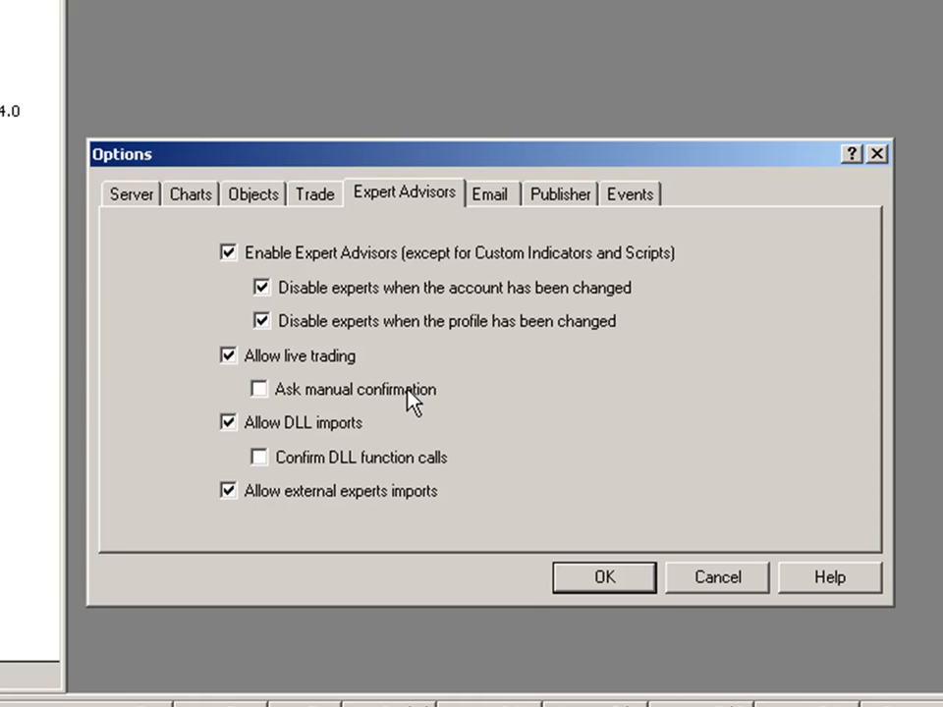
pyautogui.moveTo(440, 468)
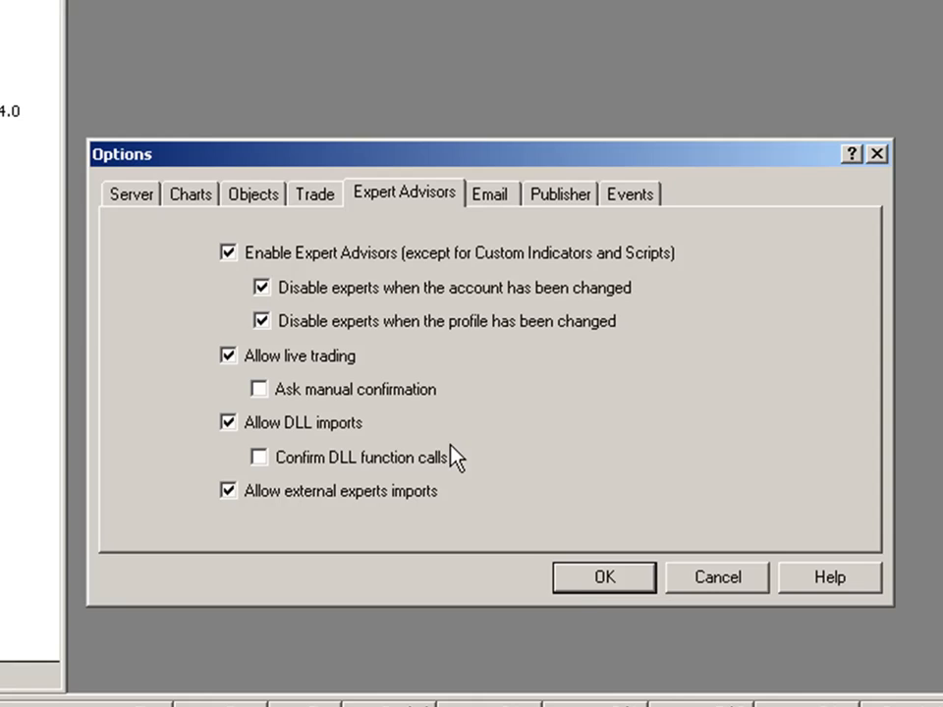
pyautogui.click(603, 578)
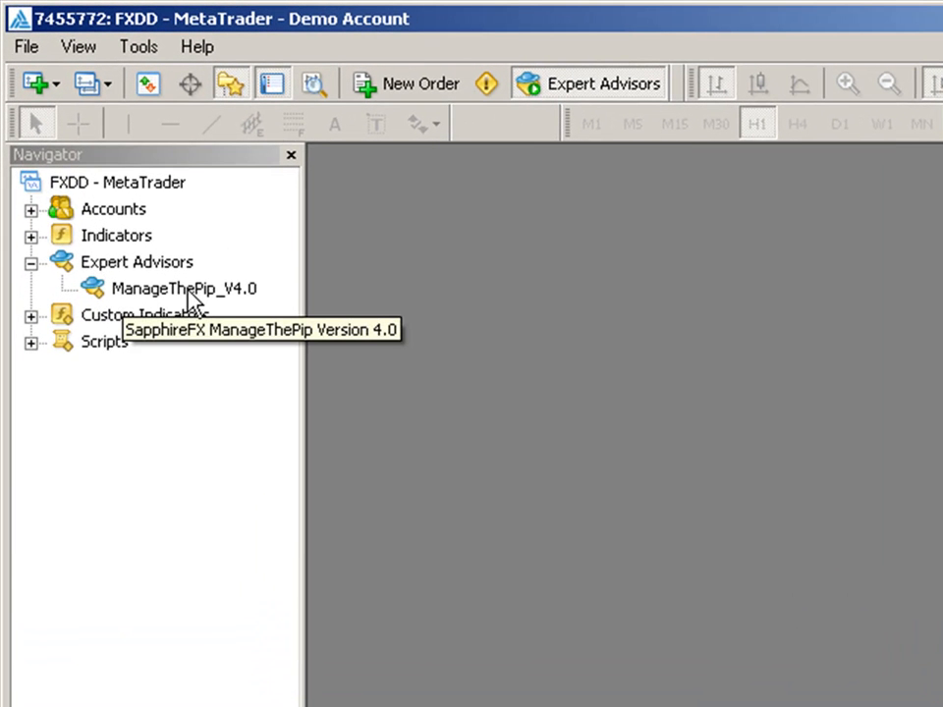
pyautogui.moveTo(212, 299)
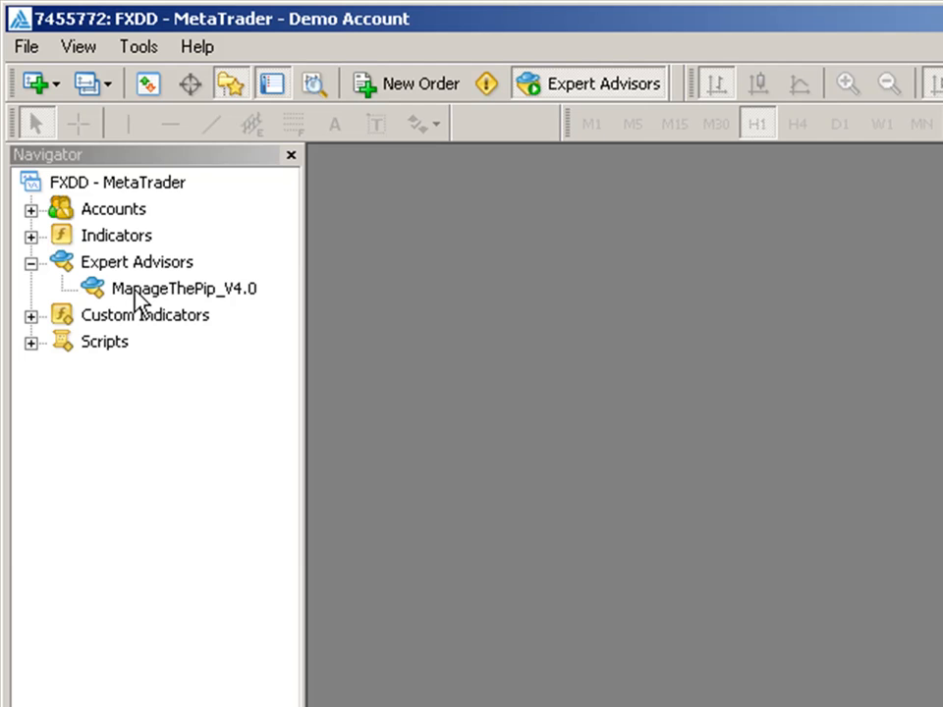
pyautogui.moveTo(413, 213)
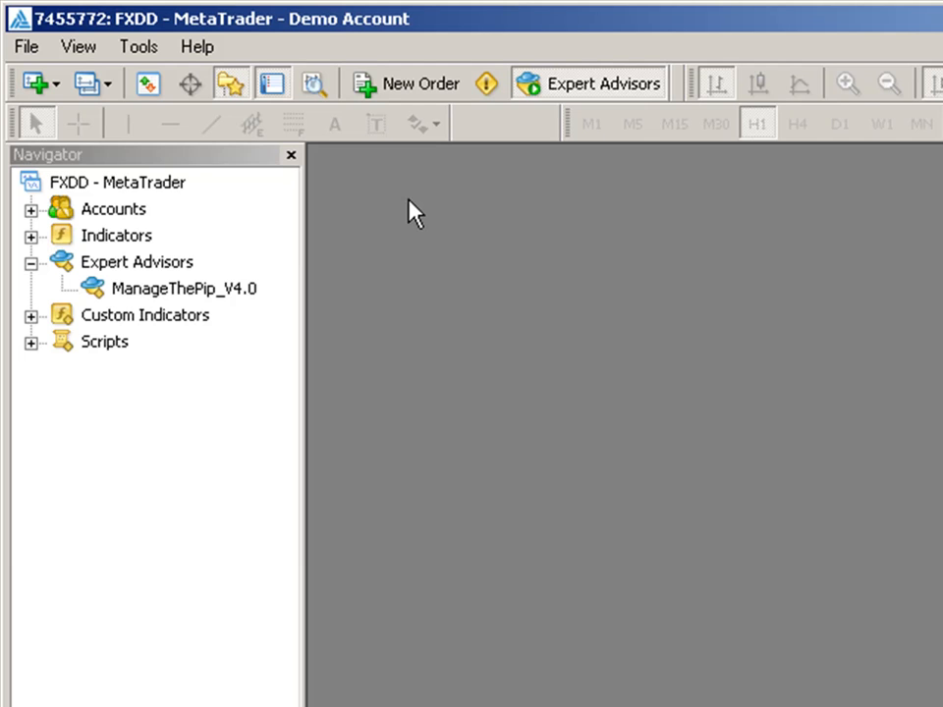
pyautogui.moveTo(299, 212)
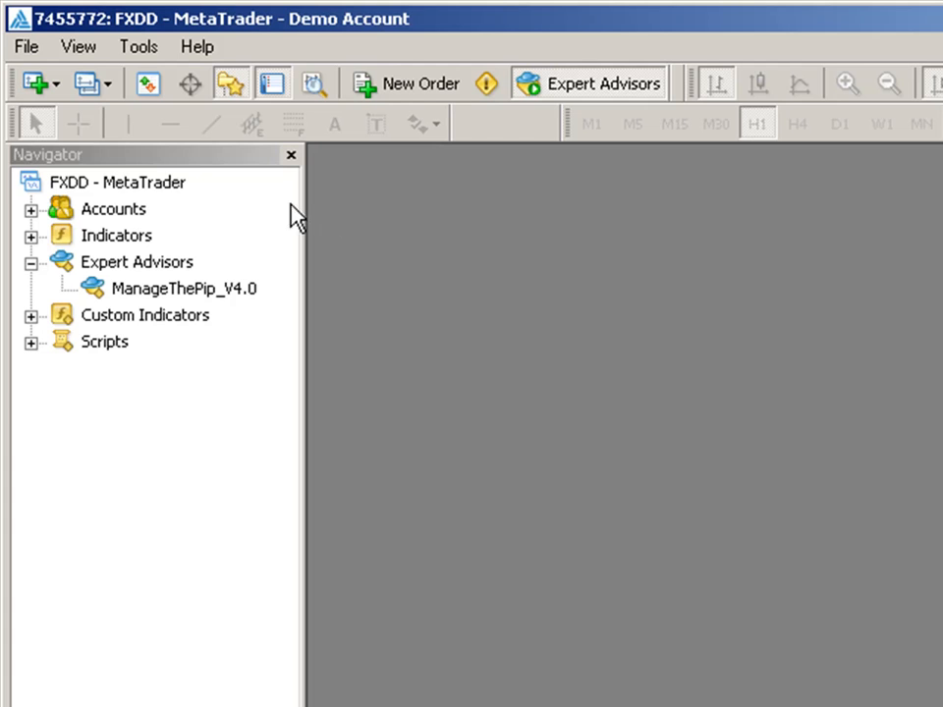
# Create a new EURUSD chart and select ManageThePip_V4.0 in the Navigator
pyautogui.click(31, 82)
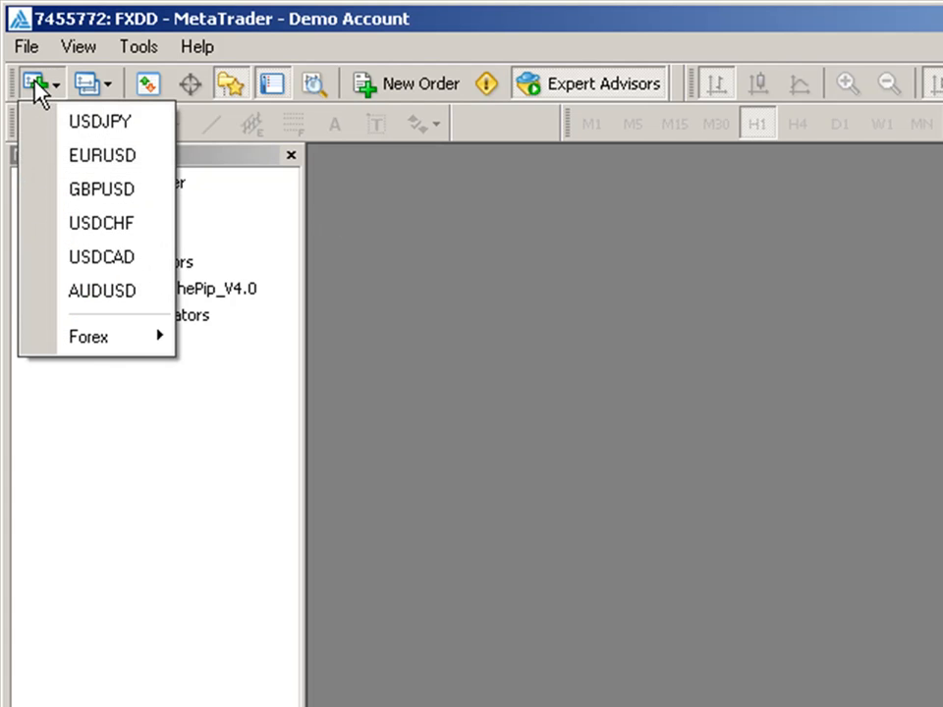
pyautogui.click(102, 155)
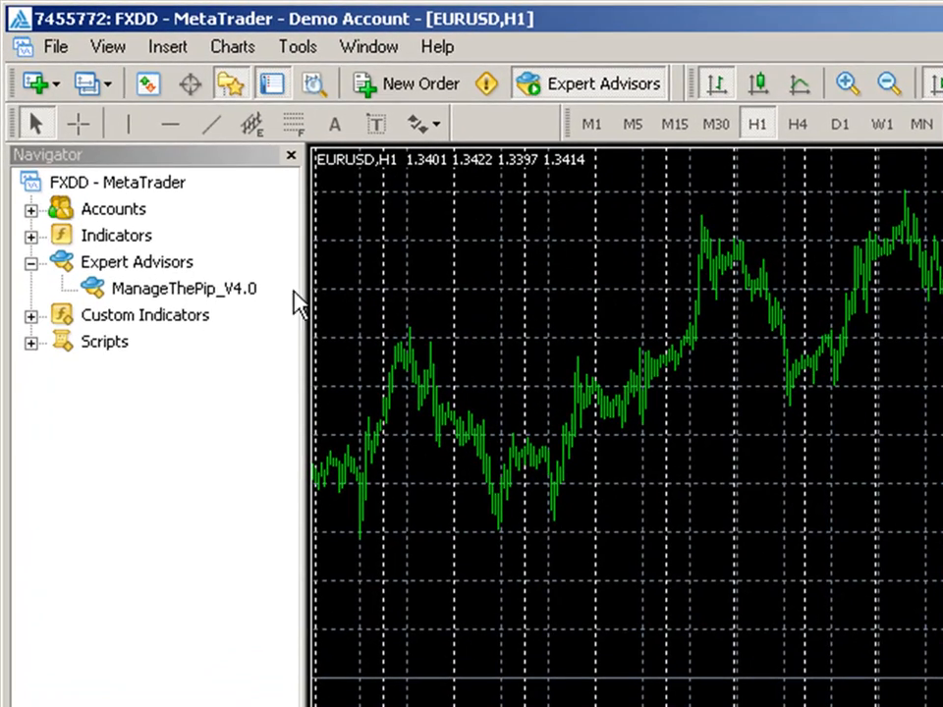
pyautogui.click(185, 287)
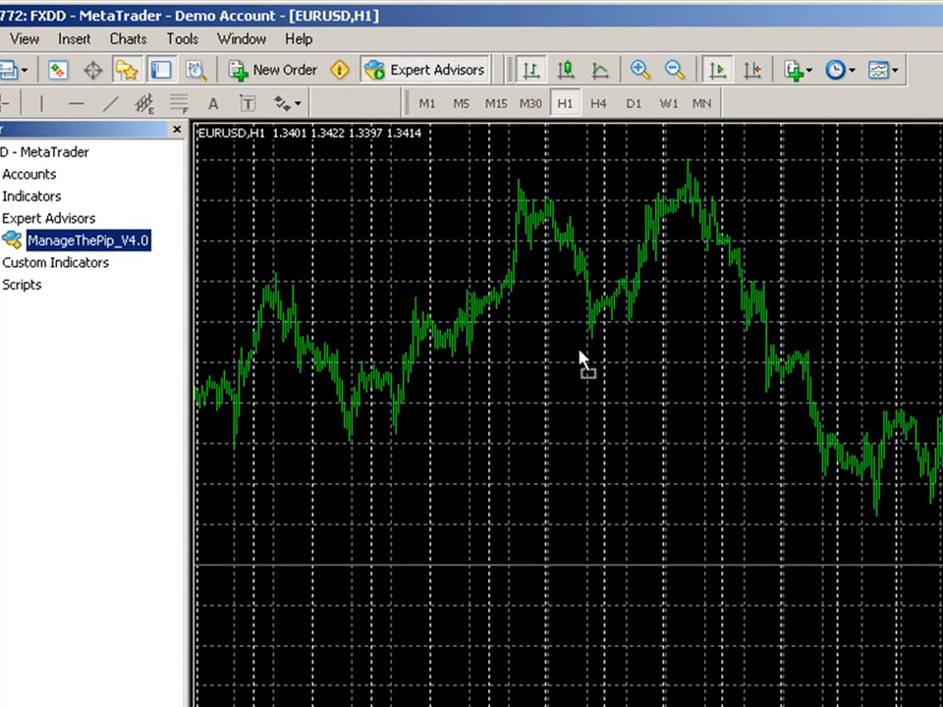
# Attach ManageThePip_V4.0 to the EURUSD chart, bringing up its settings window
pyautogui.doubleClick(87, 240)
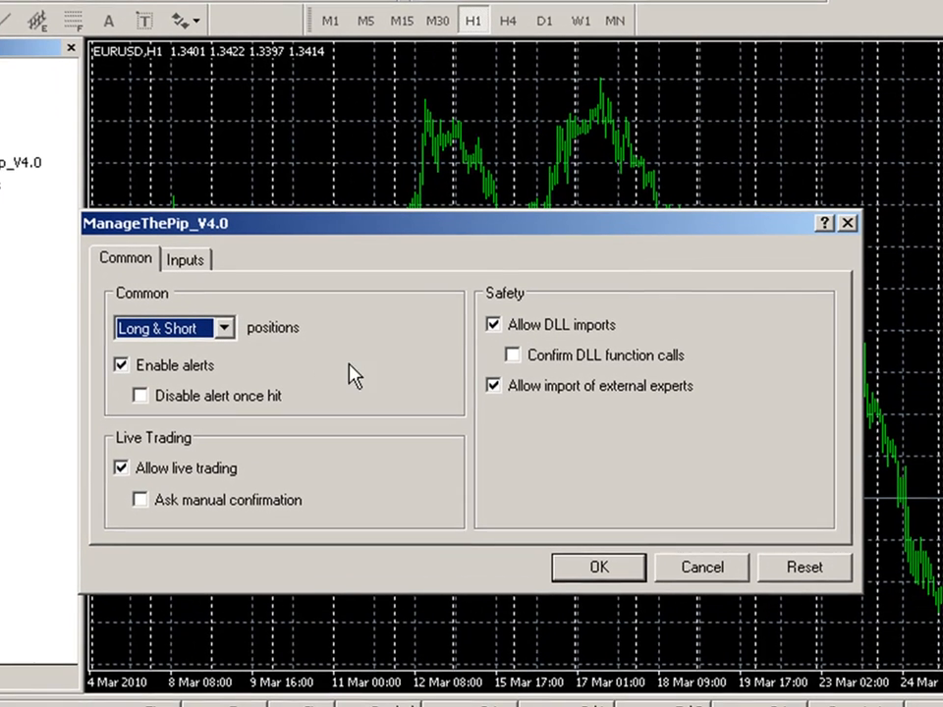
pyautogui.moveTo(285, 252)
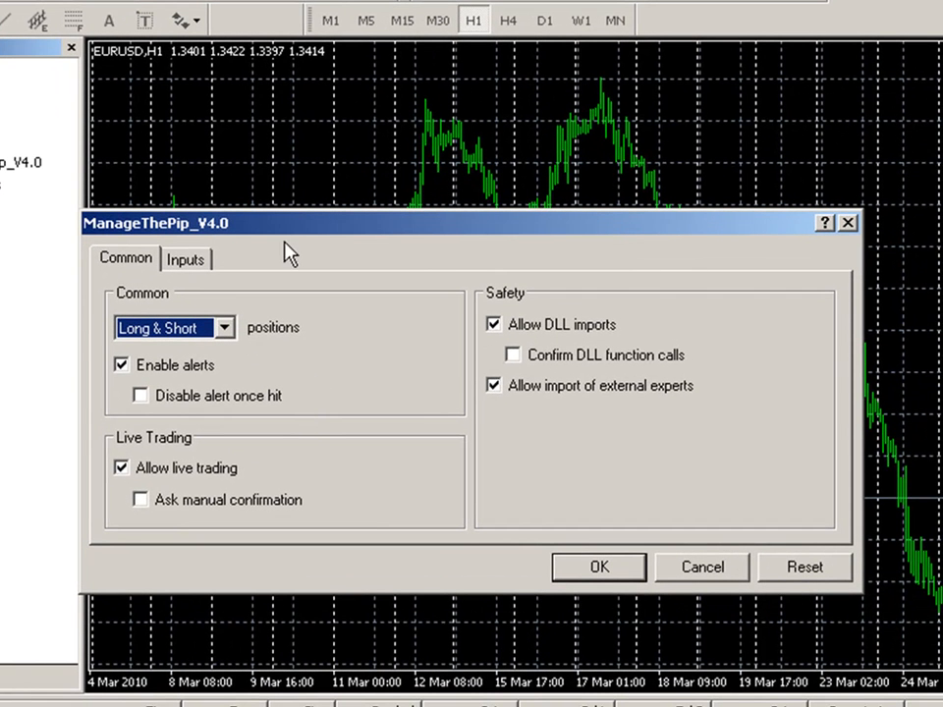
pyautogui.moveTo(279, 324)
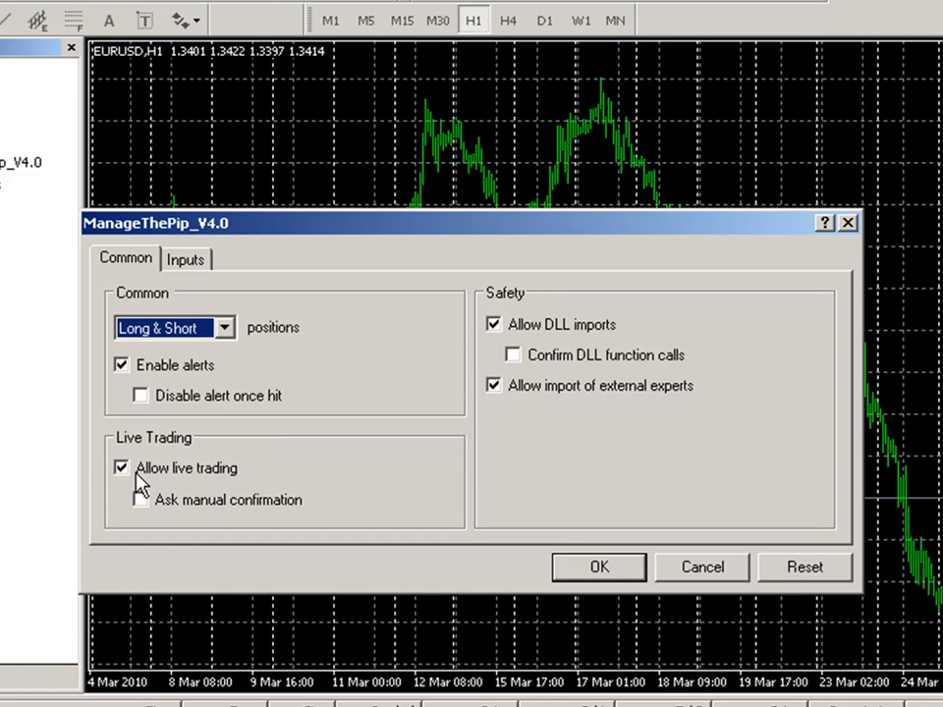
pyautogui.moveTo(141, 491)
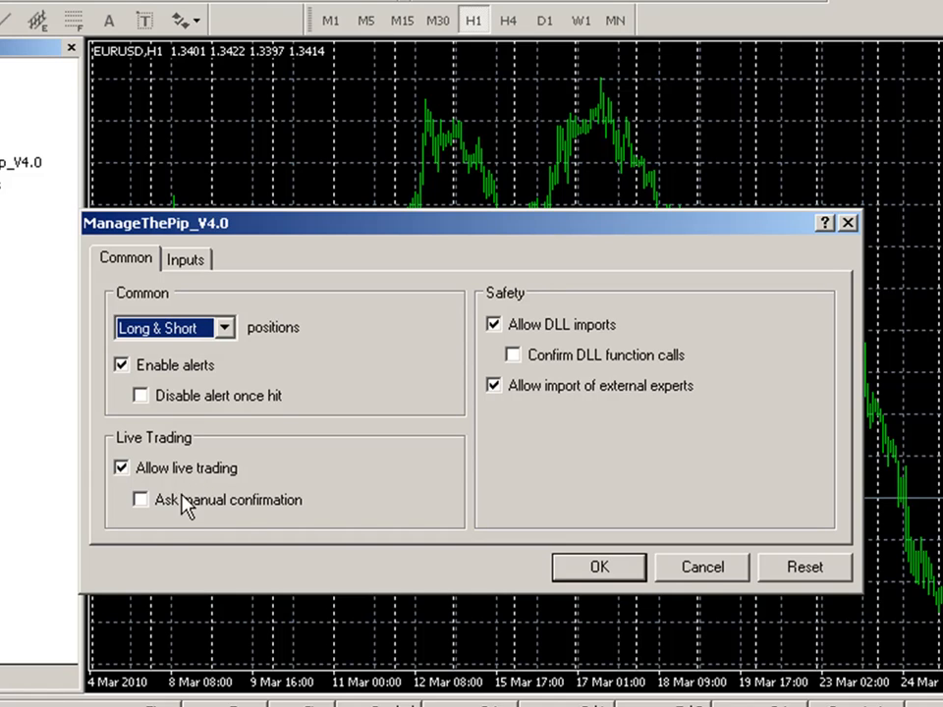
pyautogui.moveTo(440, 448)
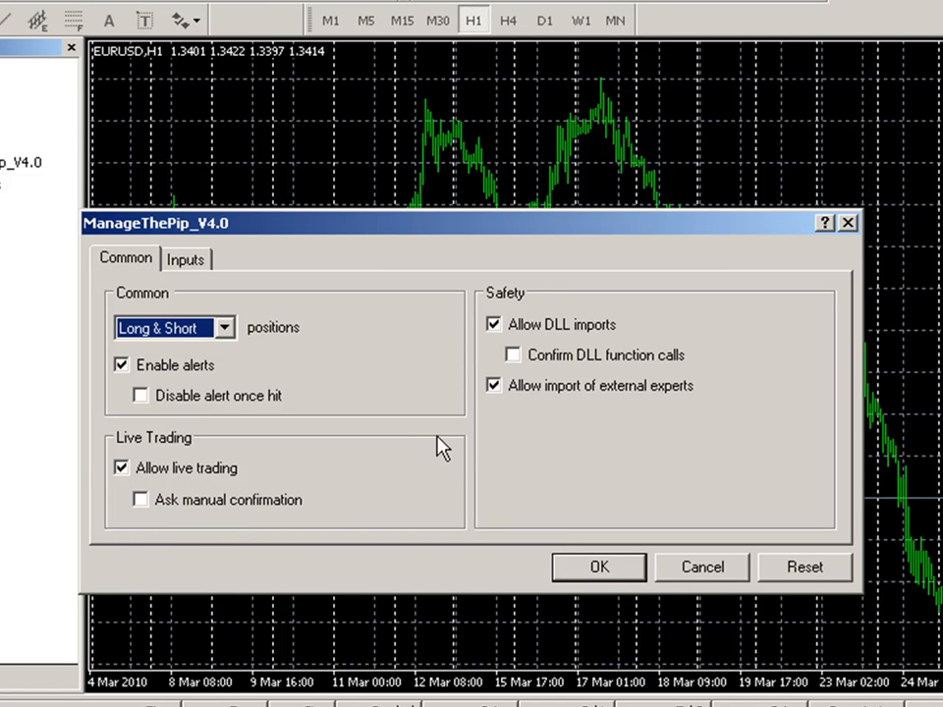
pyautogui.moveTo(589, 344)
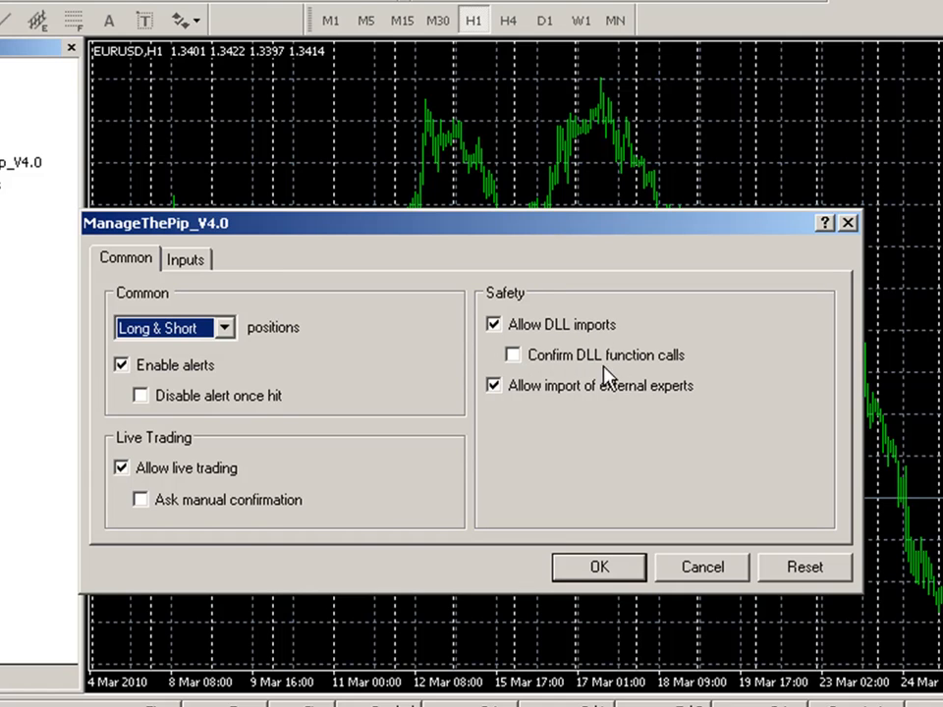
pyautogui.moveTo(550, 373)
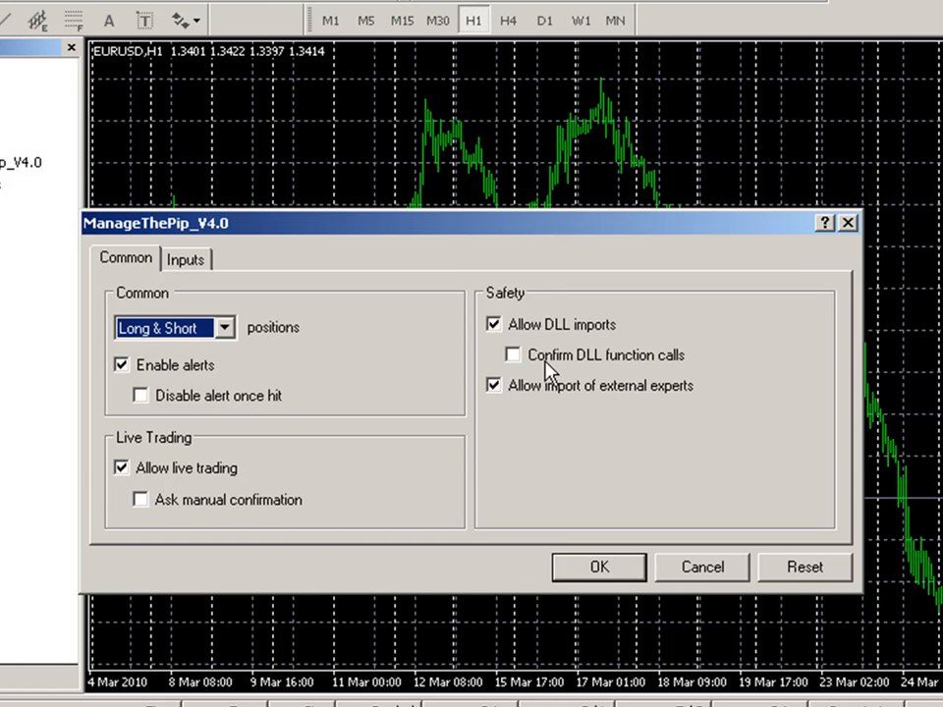
# Change the DefaultSymbol input from GBPUSD to EURUSD and start the expert on the chart
pyautogui.click(184, 259)
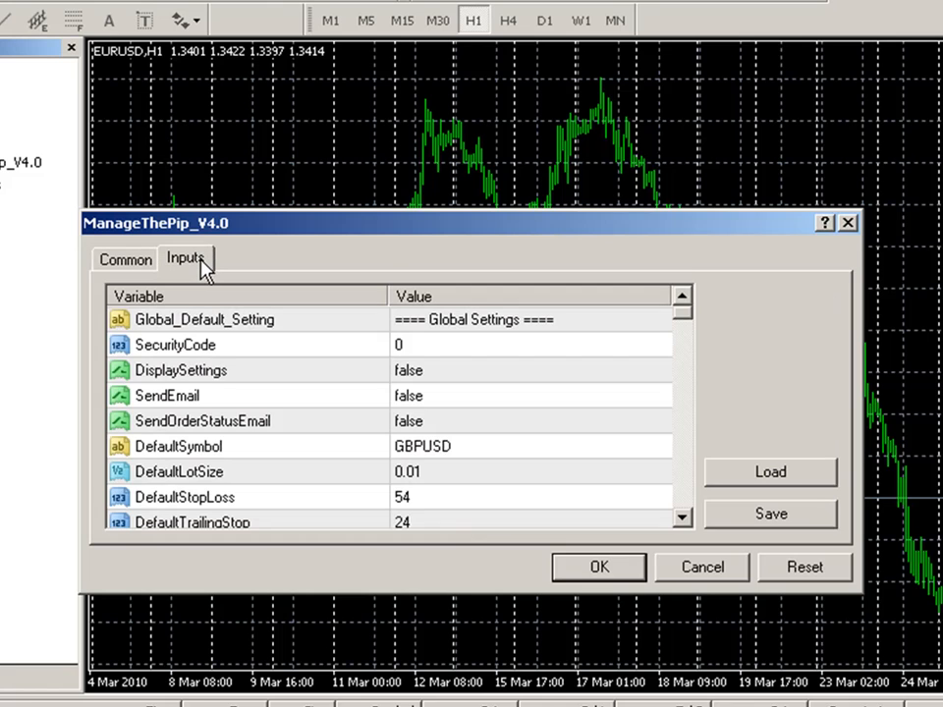
pyautogui.moveTo(412, 434)
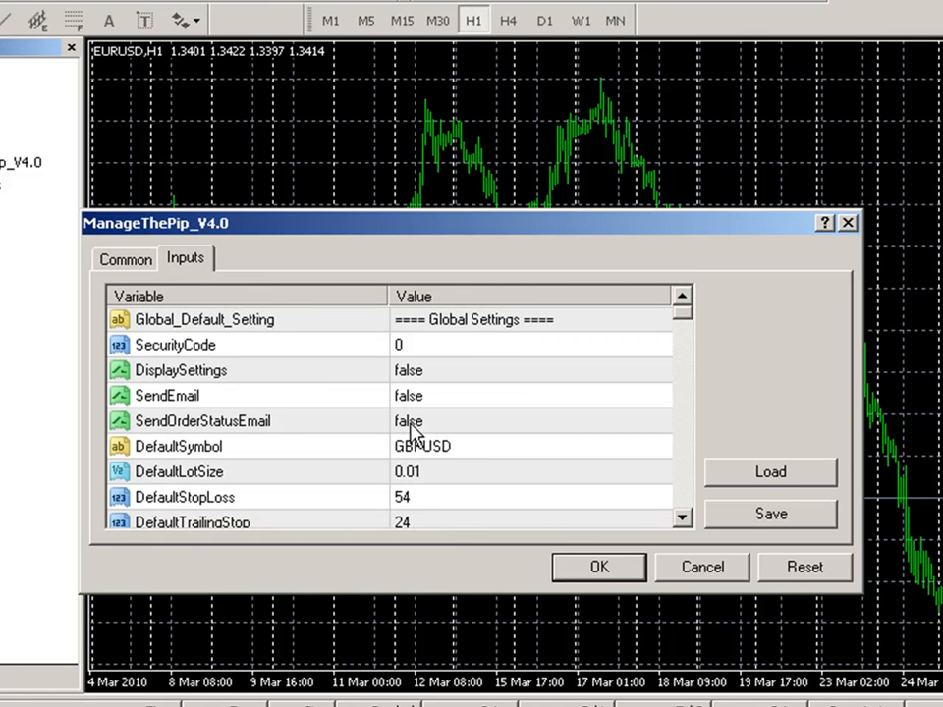
pyautogui.moveTo(436, 471)
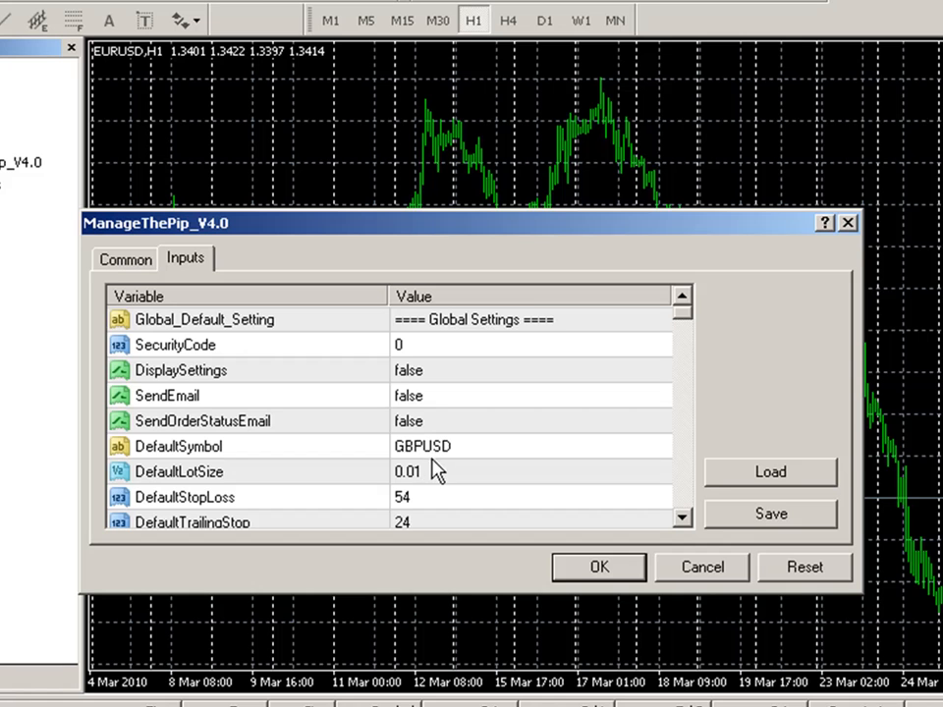
pyautogui.moveTo(147, 62)
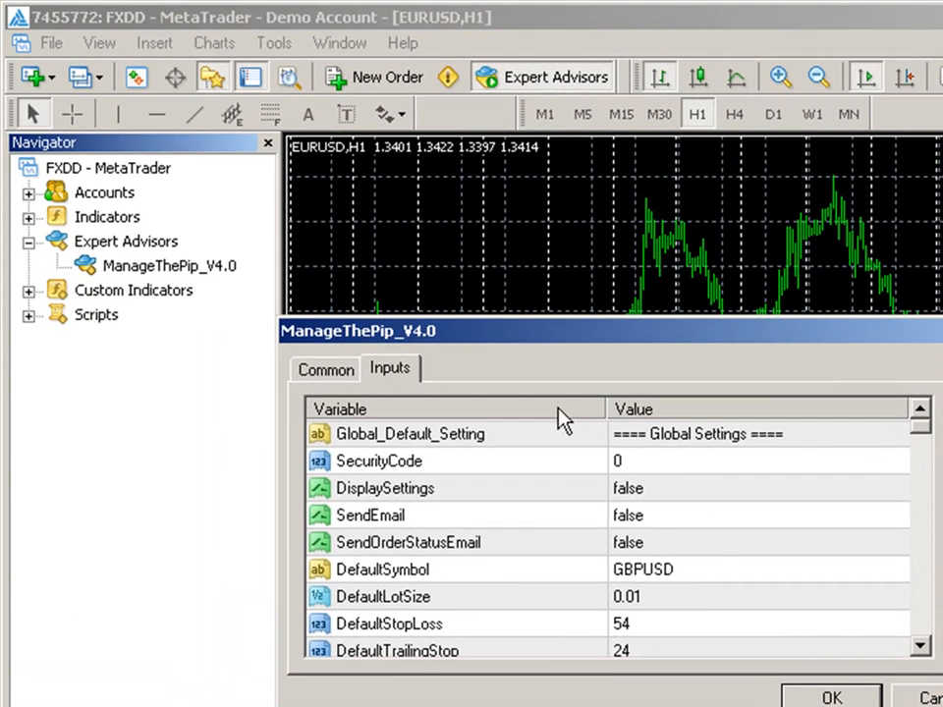
pyautogui.moveTo(707, 587)
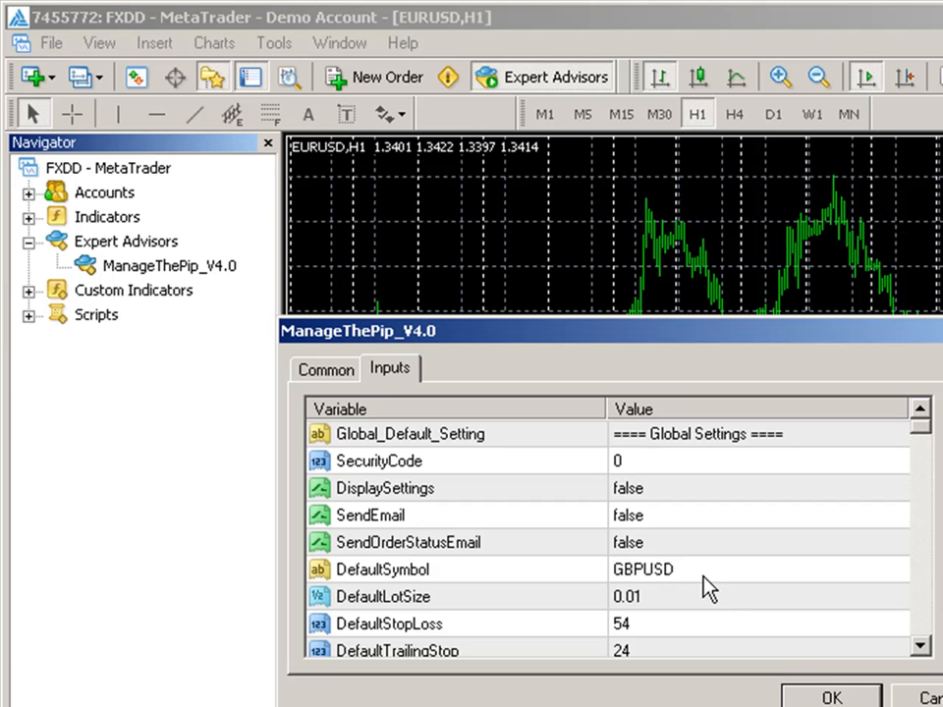
pyautogui.click(756, 570)
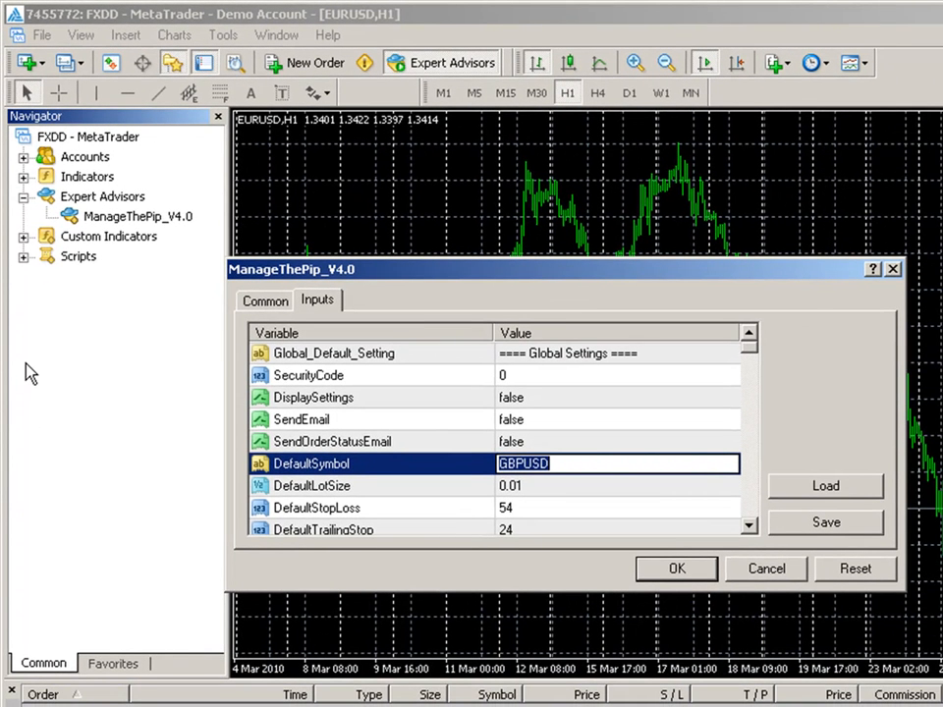
pyautogui.write('EU')
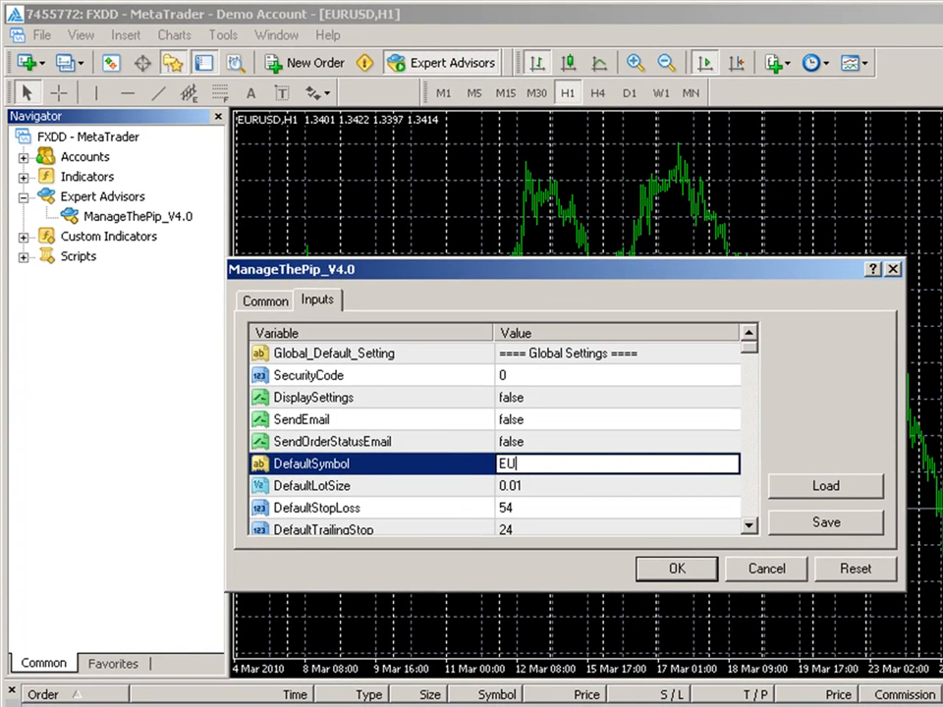
pyautogui.write('RUS')
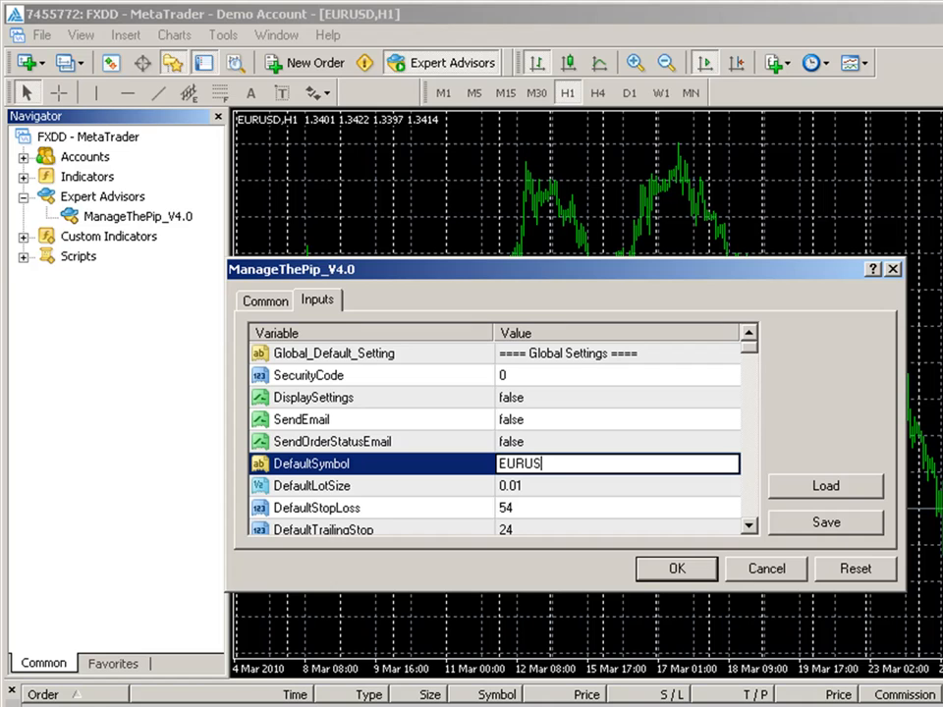
pyautogui.write('D')
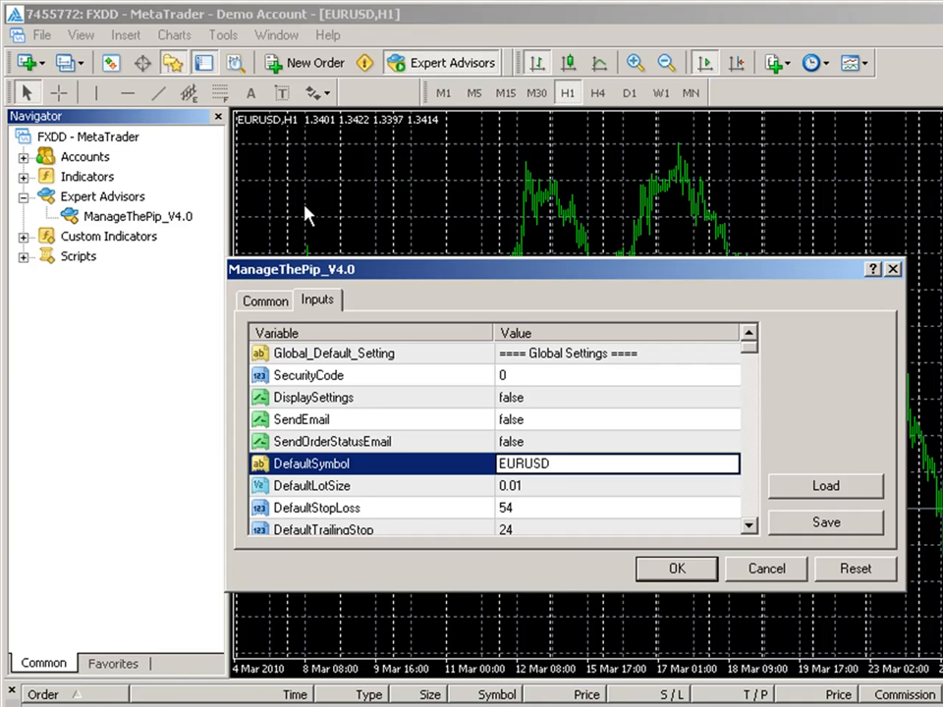
pyautogui.click(676, 570)
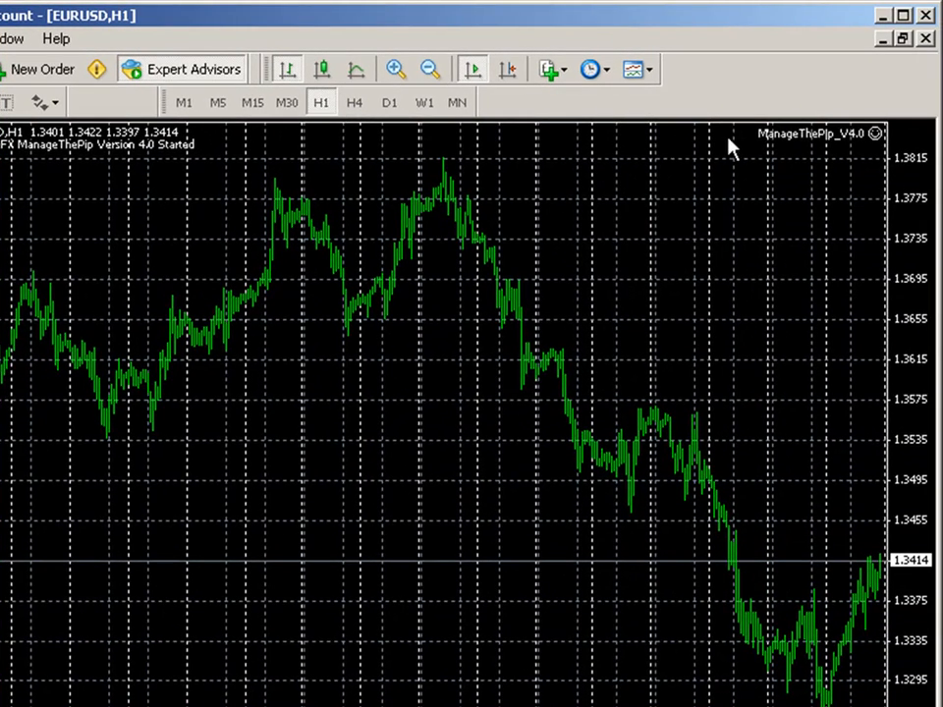
pyautogui.moveTo(874, 145)
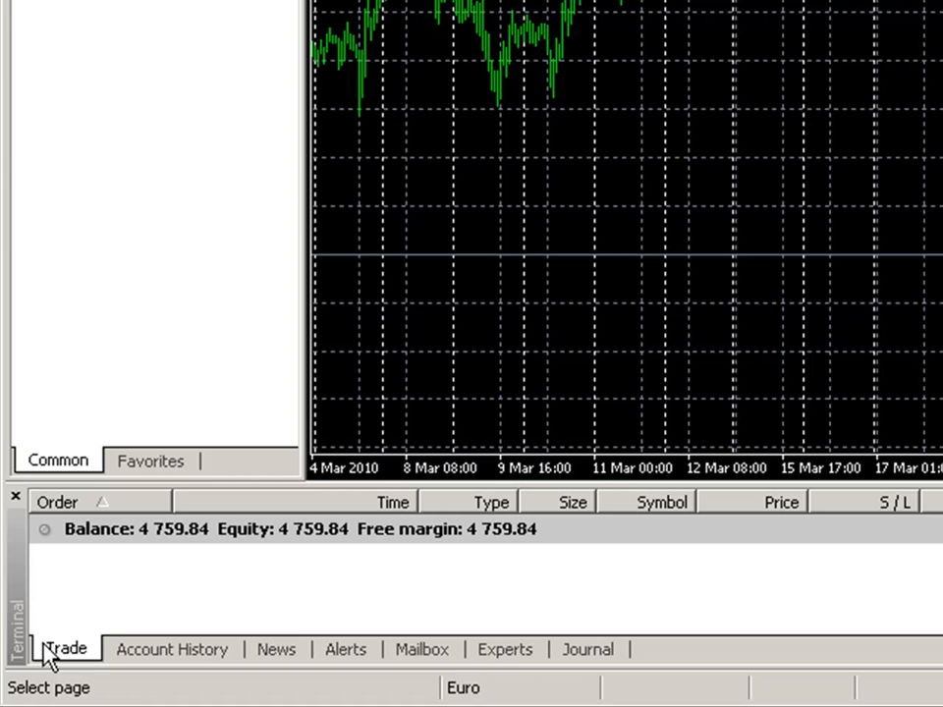
# Show the Experts log confirming ManageThePip_V4.0 loaded on EURUSD H1
pyautogui.click(503, 648)
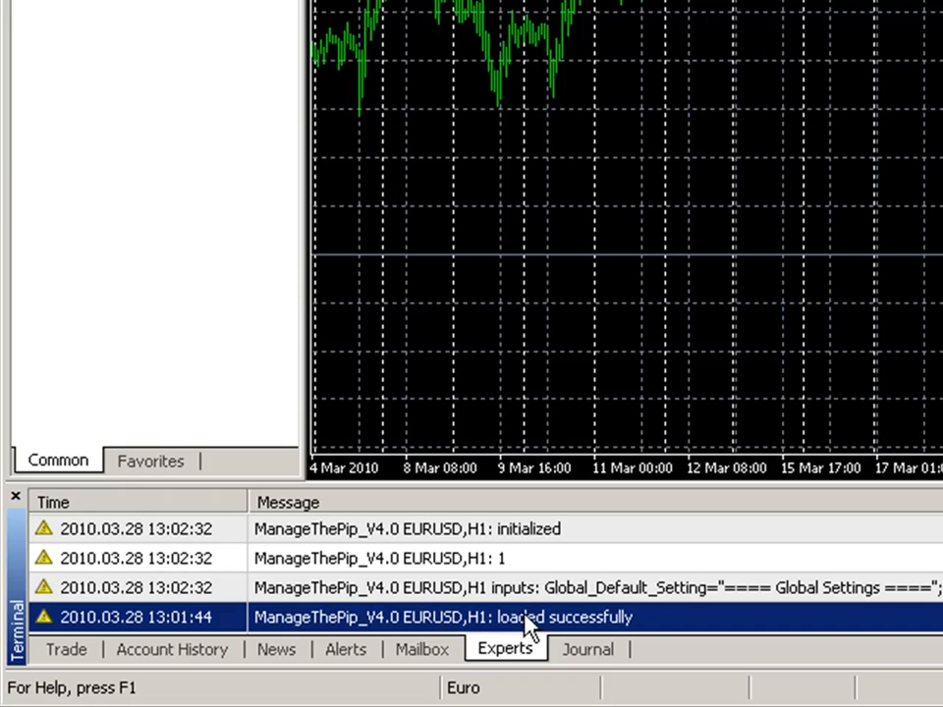
pyautogui.moveTo(573, 617)
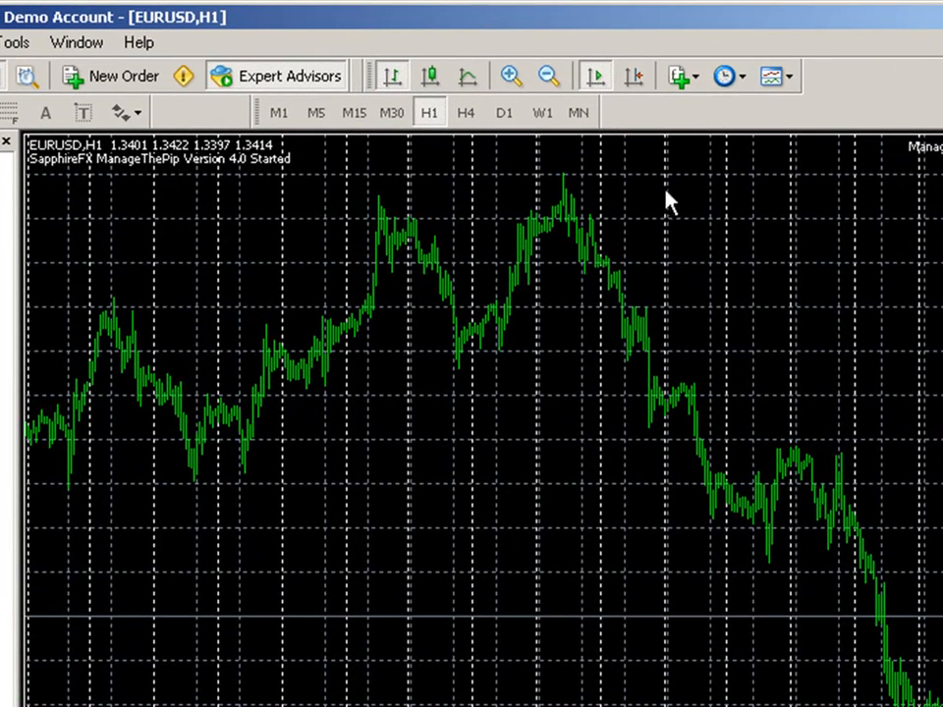
pyautogui.moveTo(790, 224)
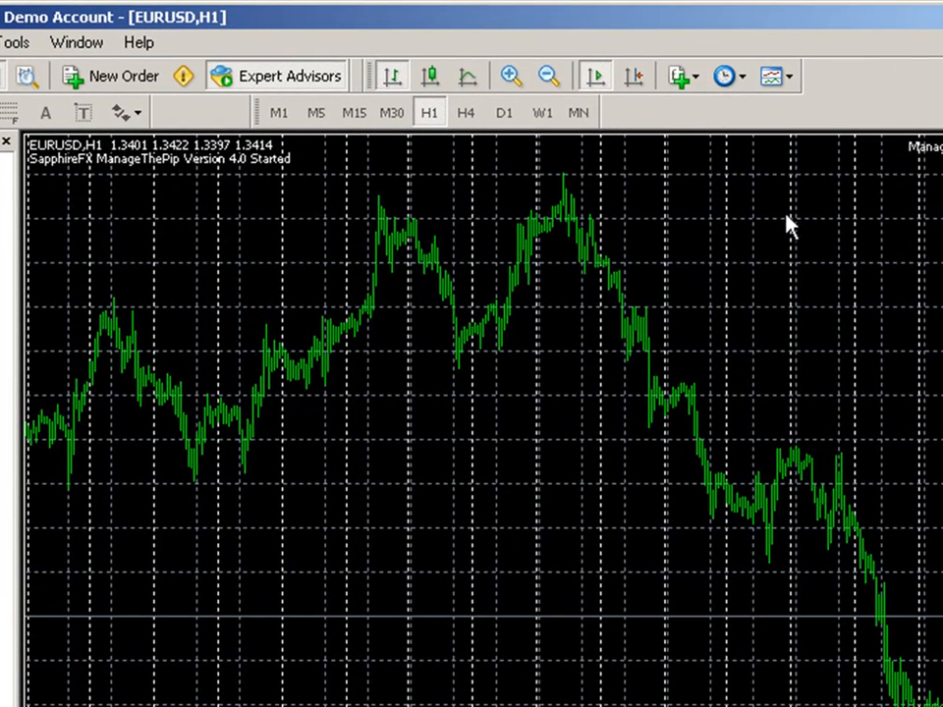
pyautogui.moveTo(683, 369)
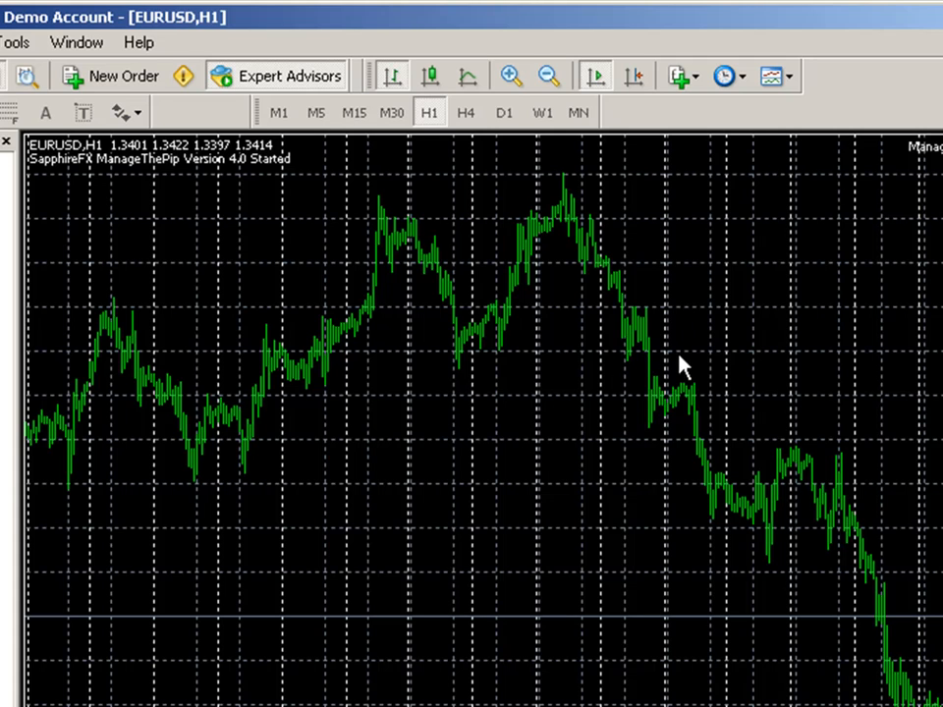
pyautogui.moveTo(658, 381)
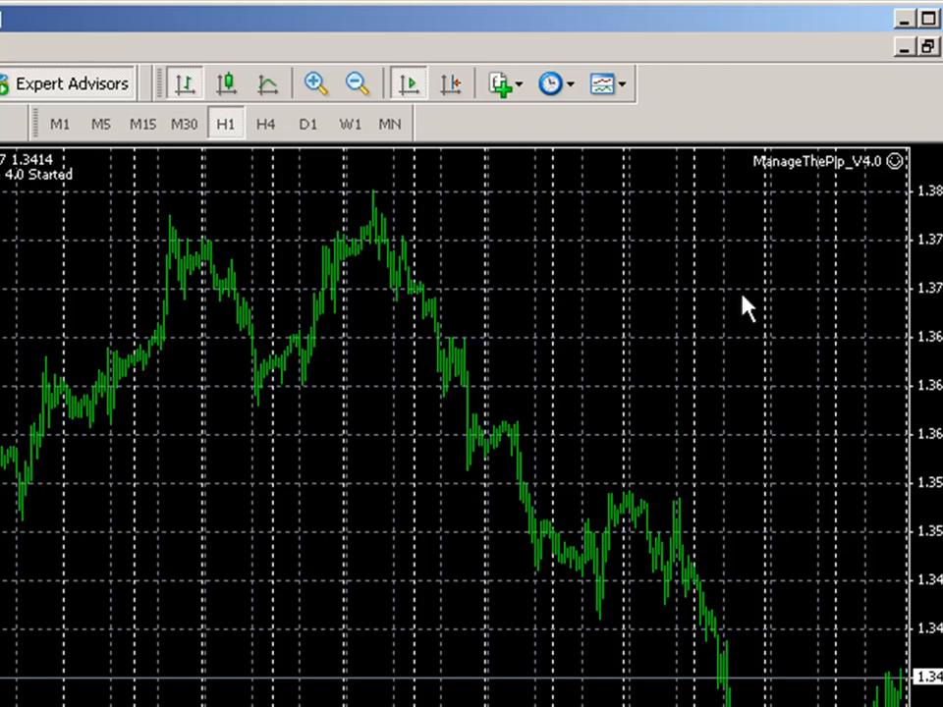
pyautogui.moveTo(896, 175)
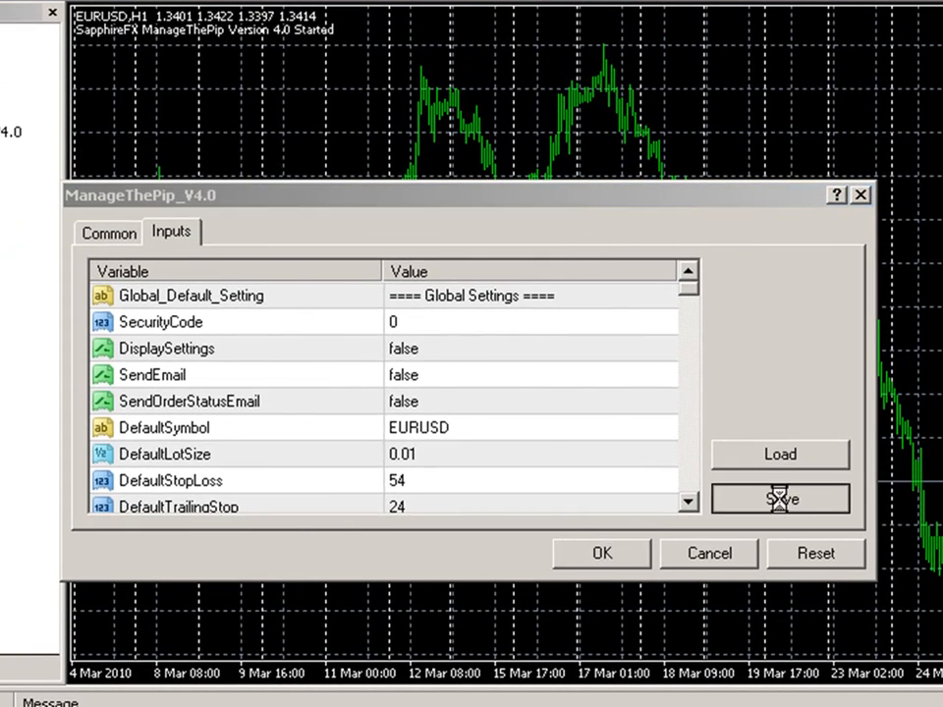
# Save the EURUSD inputs over eurusd_test_v.set and select the DefaultSymbol setting
pyautogui.click(780, 499)
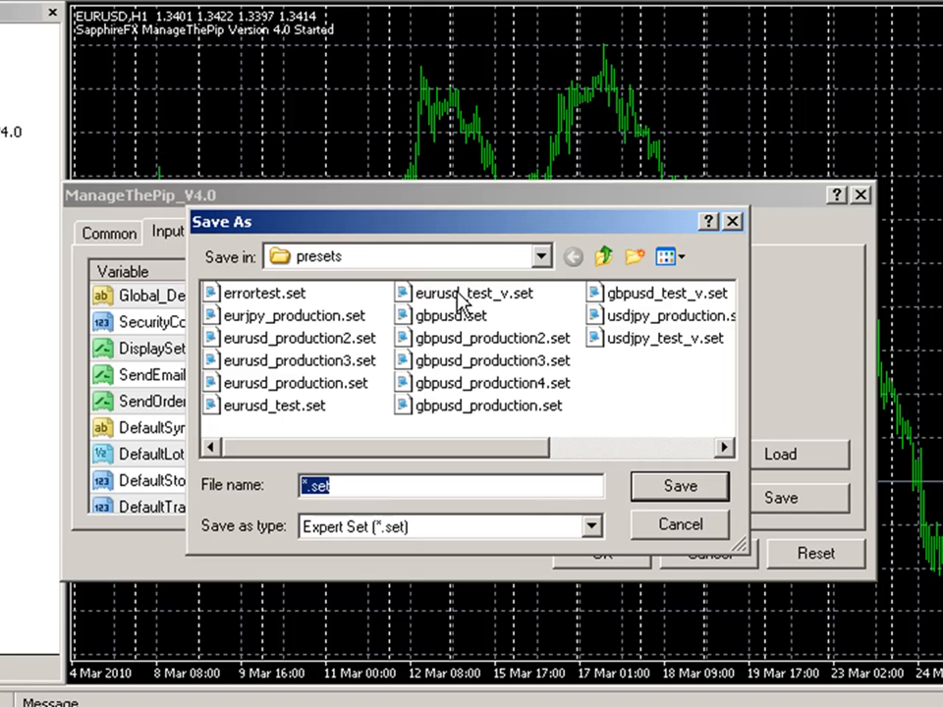
pyautogui.click(473, 293)
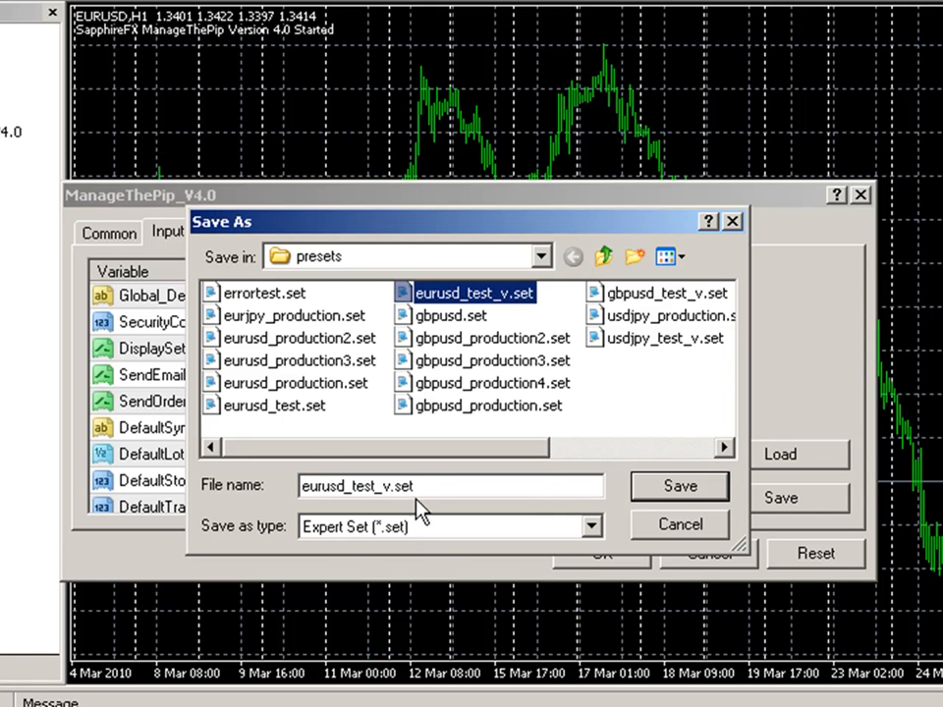
pyautogui.click(680, 487)
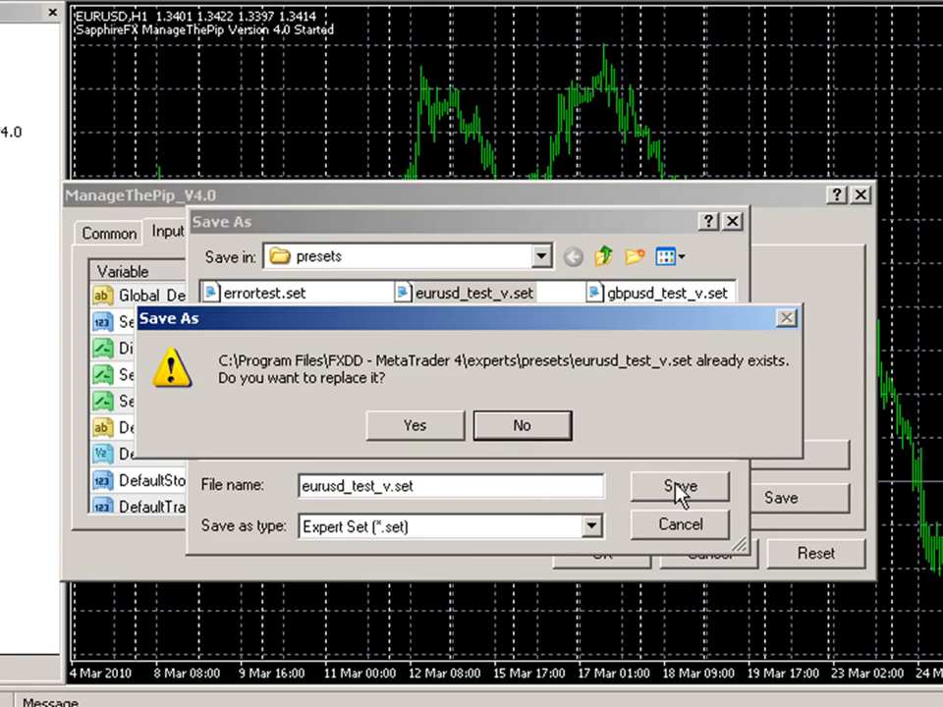
pyautogui.click(412, 425)
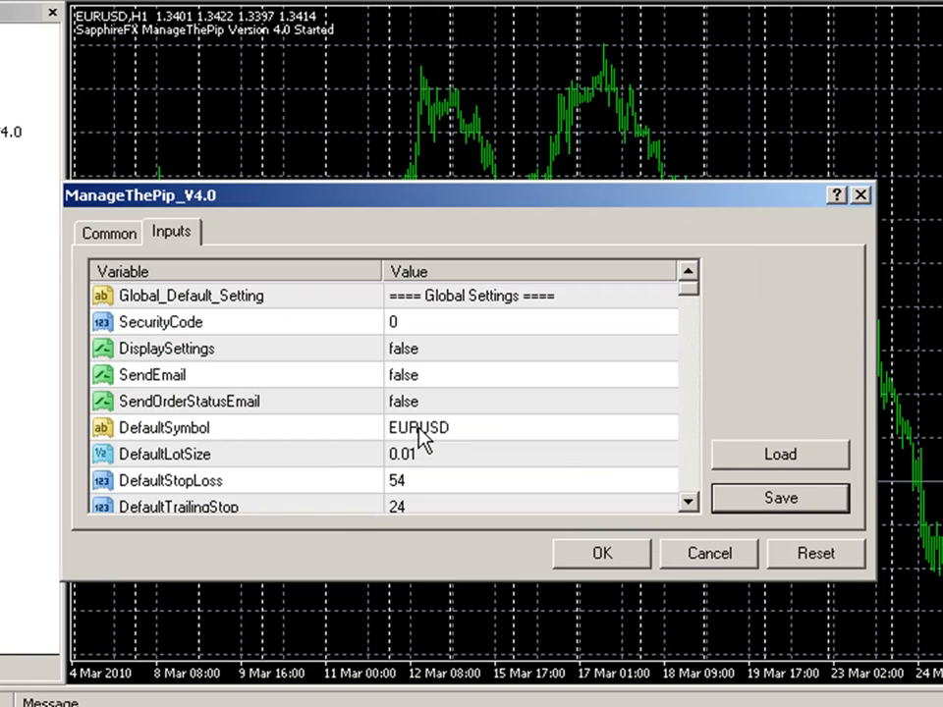
pyautogui.moveTo(492, 438)
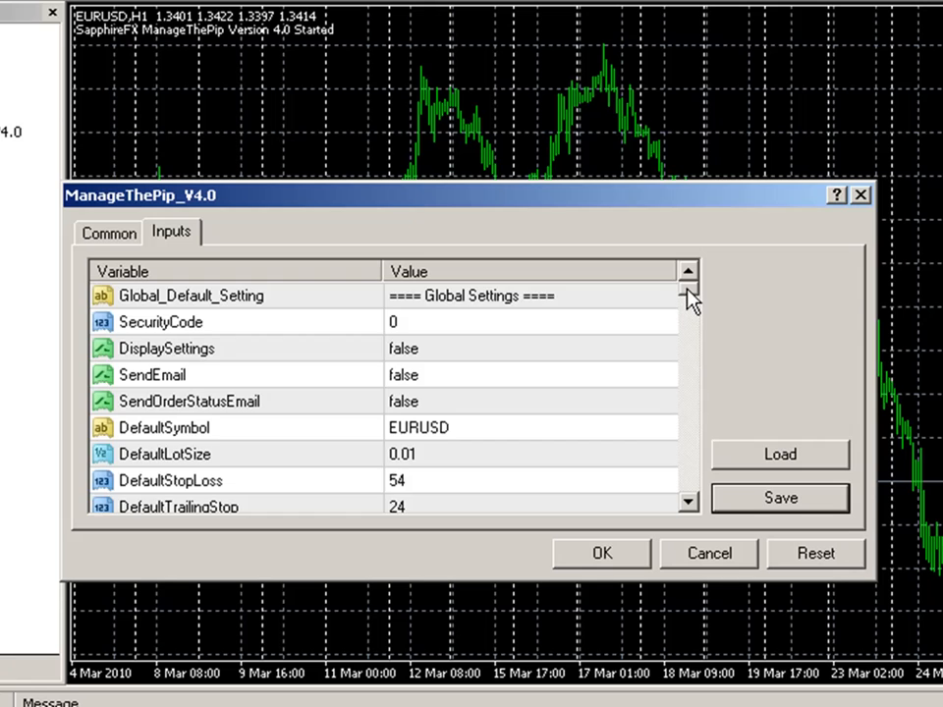
pyautogui.scroll(-3)
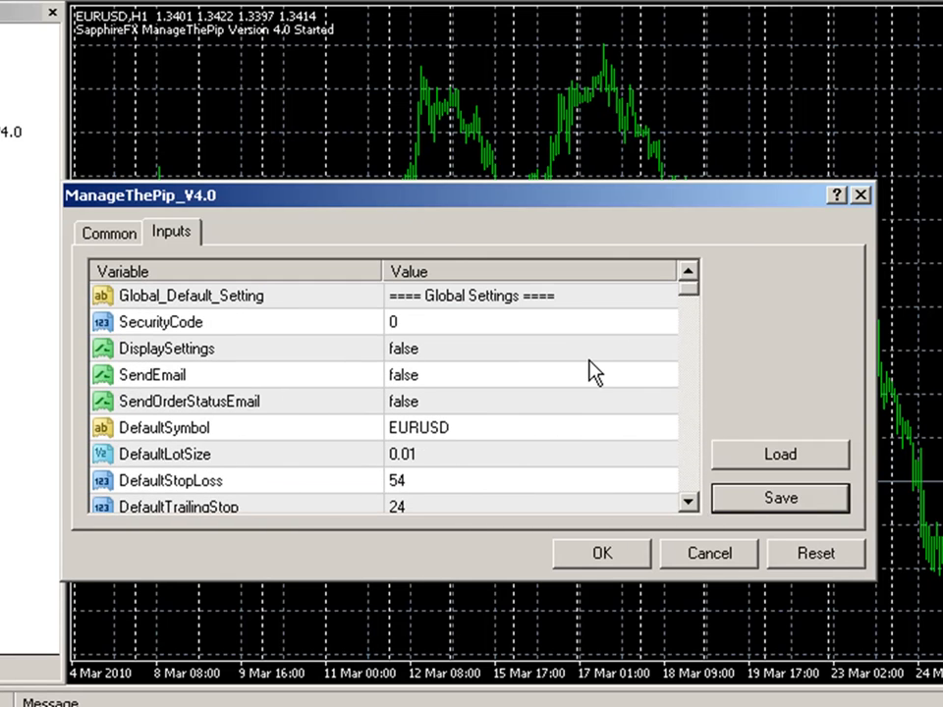
pyautogui.moveTo(436, 403)
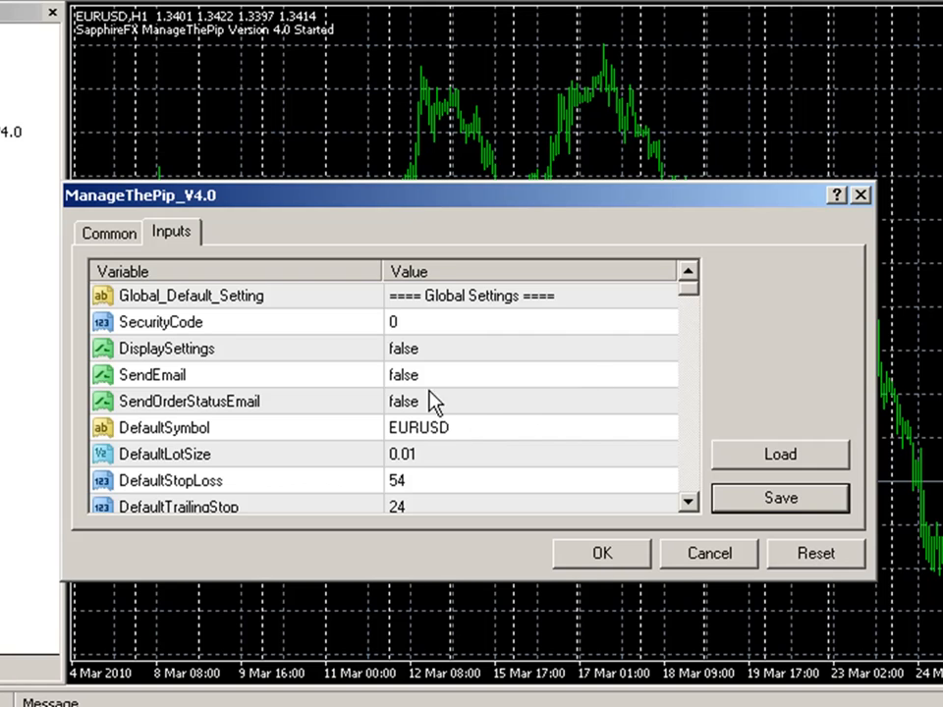
pyautogui.moveTo(391, 422)
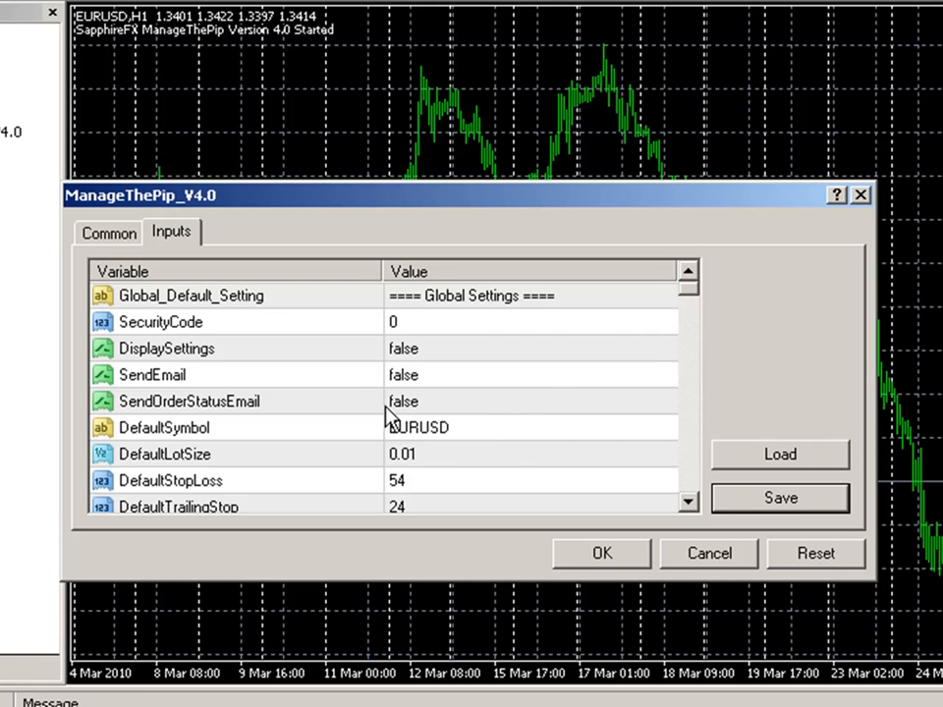
pyautogui.moveTo(441, 443)
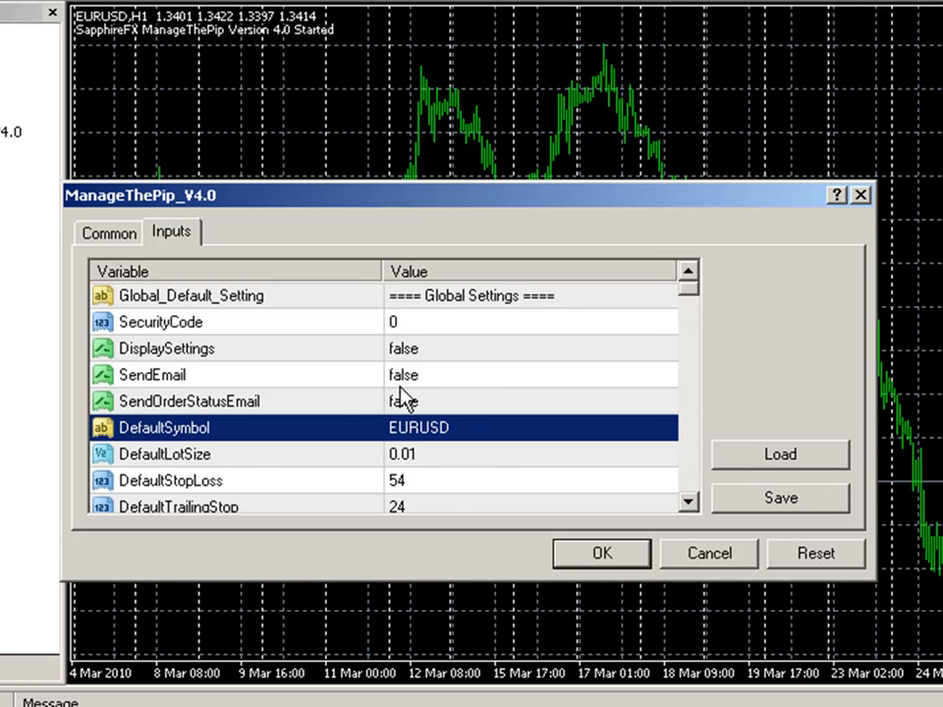
pyautogui.click(601, 554)
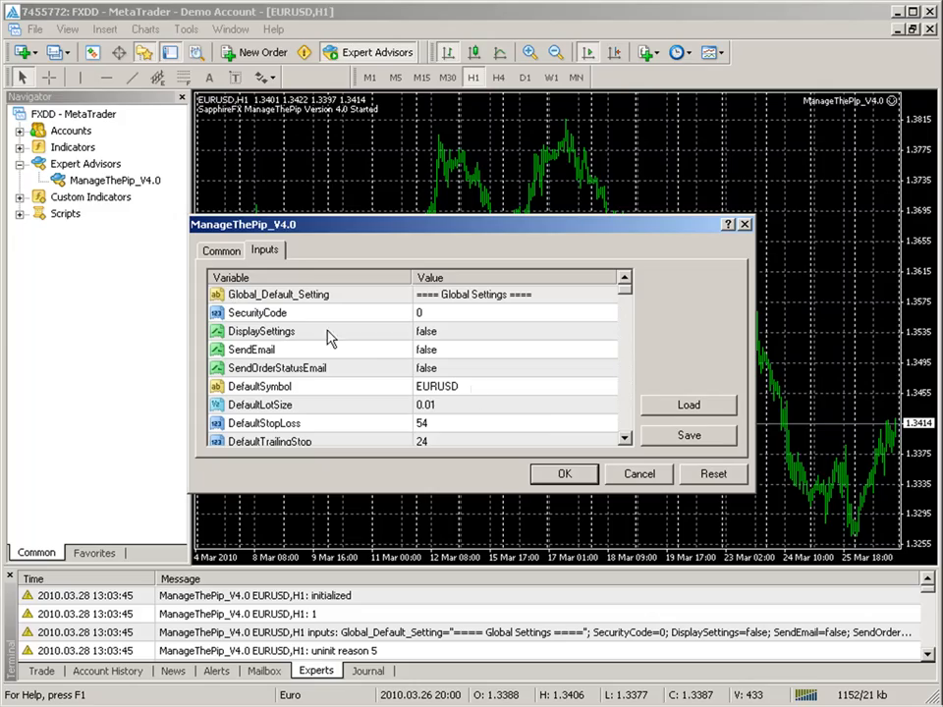
# Load the eurusd_test_v.set preset into the inputs and apply it to the EURUSD H1 chart
pyautogui.click(687, 404)
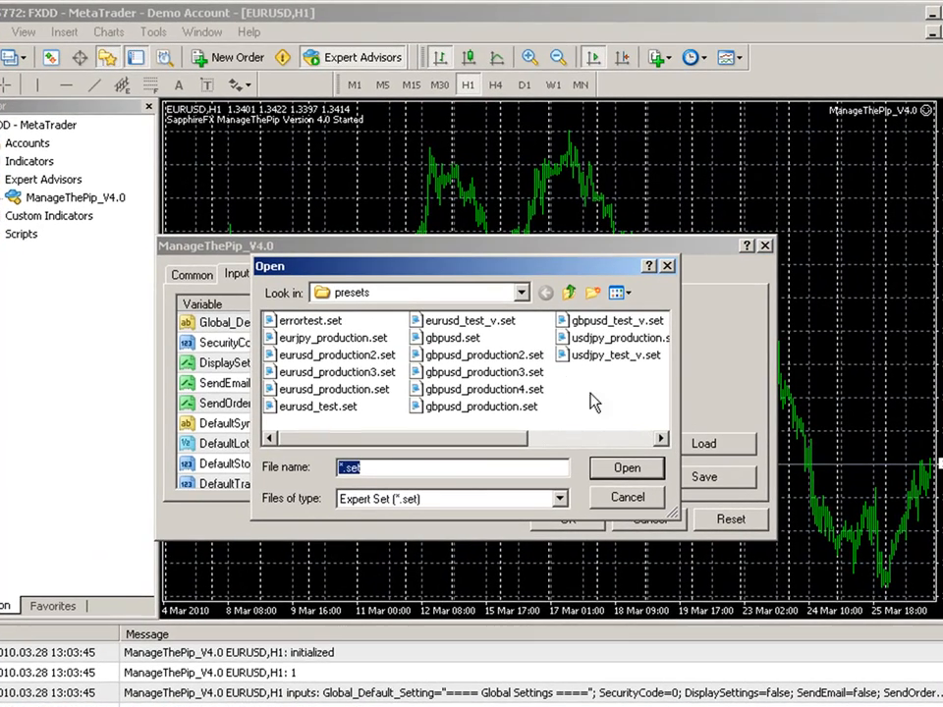
pyautogui.click(472, 320)
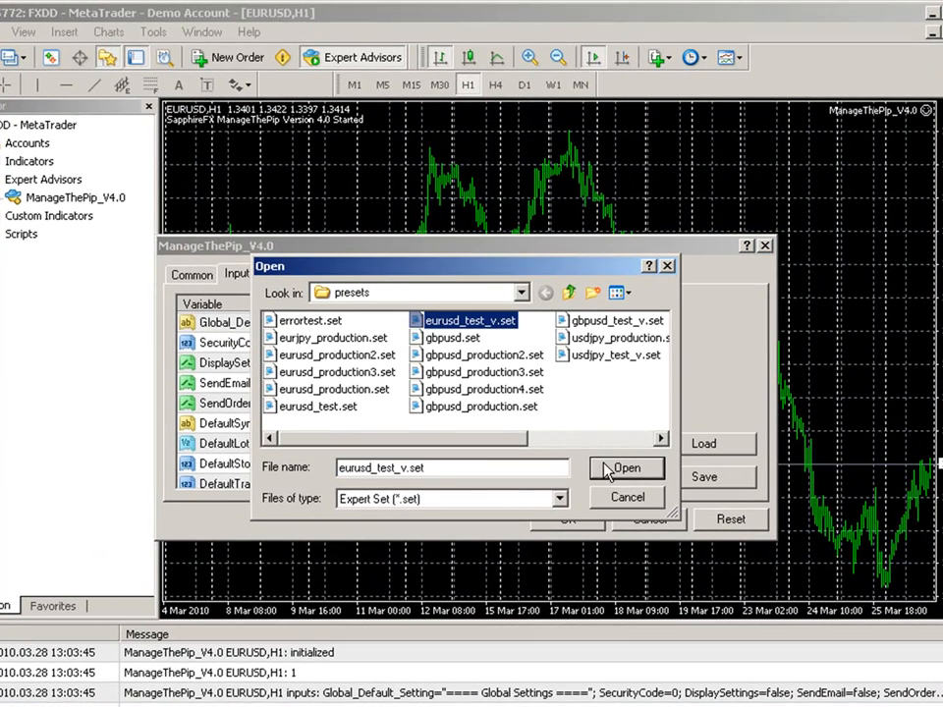
pyautogui.click(627, 468)
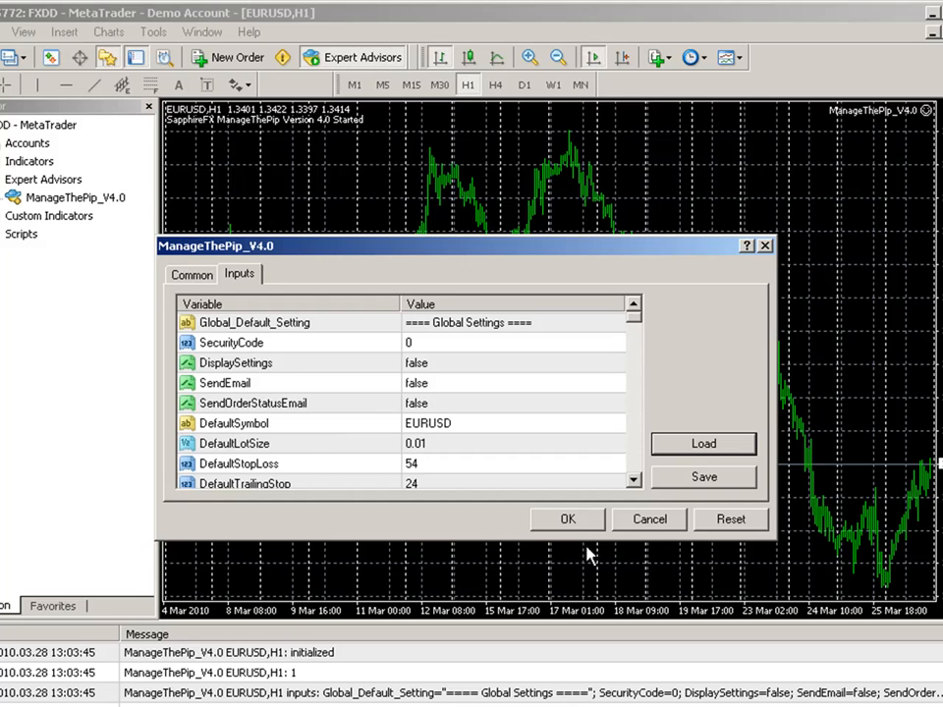
pyautogui.click(565, 518)
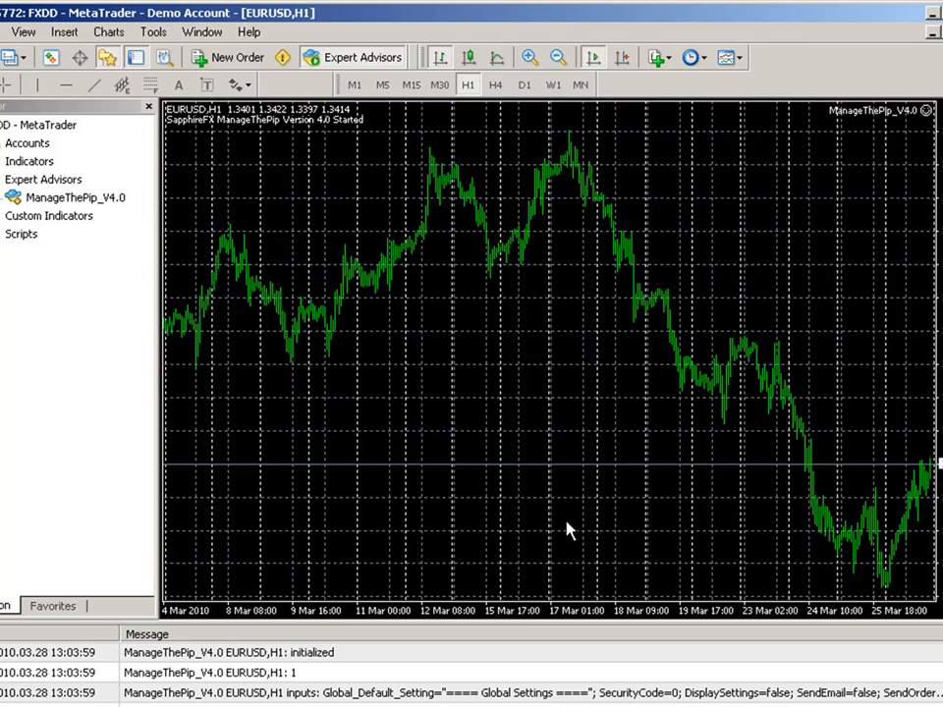
pyautogui.moveTo(579, 522)
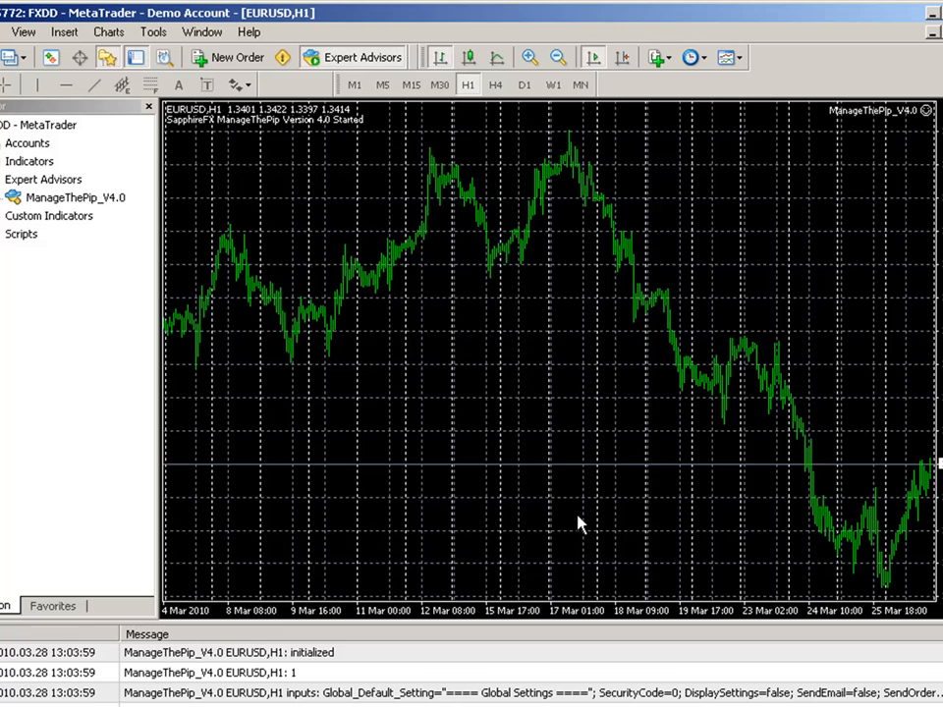
pyautogui.moveTo(389, 287)
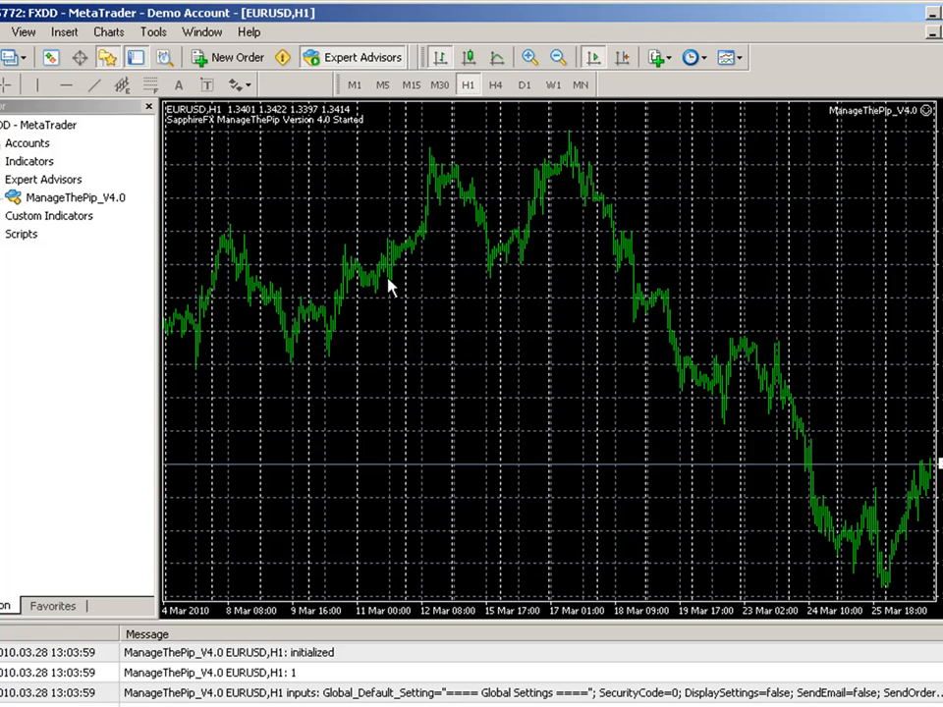
pyautogui.moveTo(911, 142)
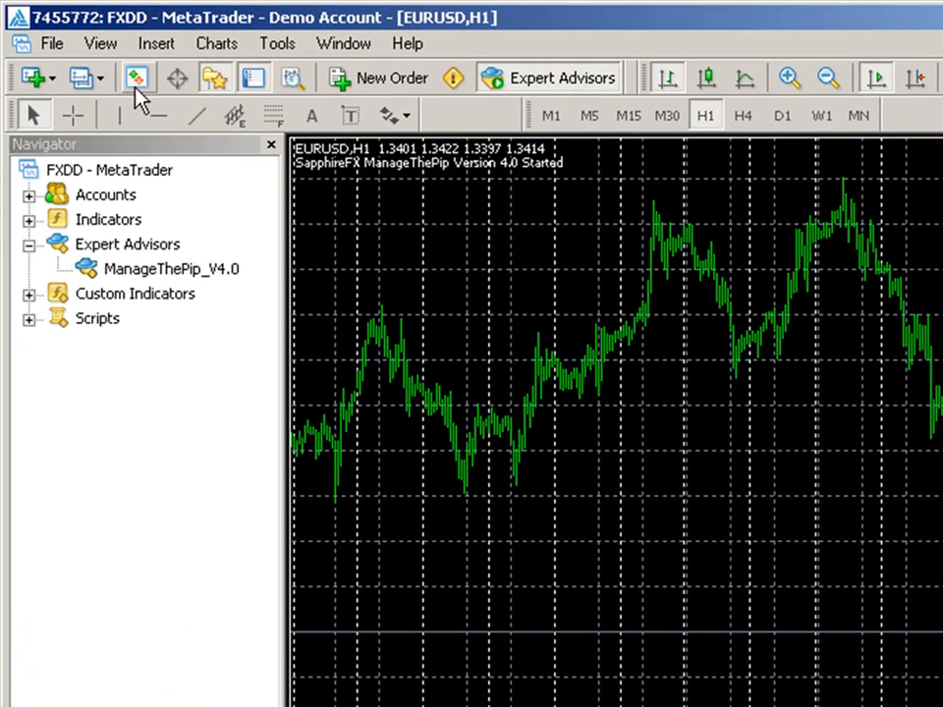
# Create a new GBPUSD chart from the New Chart symbol list
pyautogui.click(138, 79)
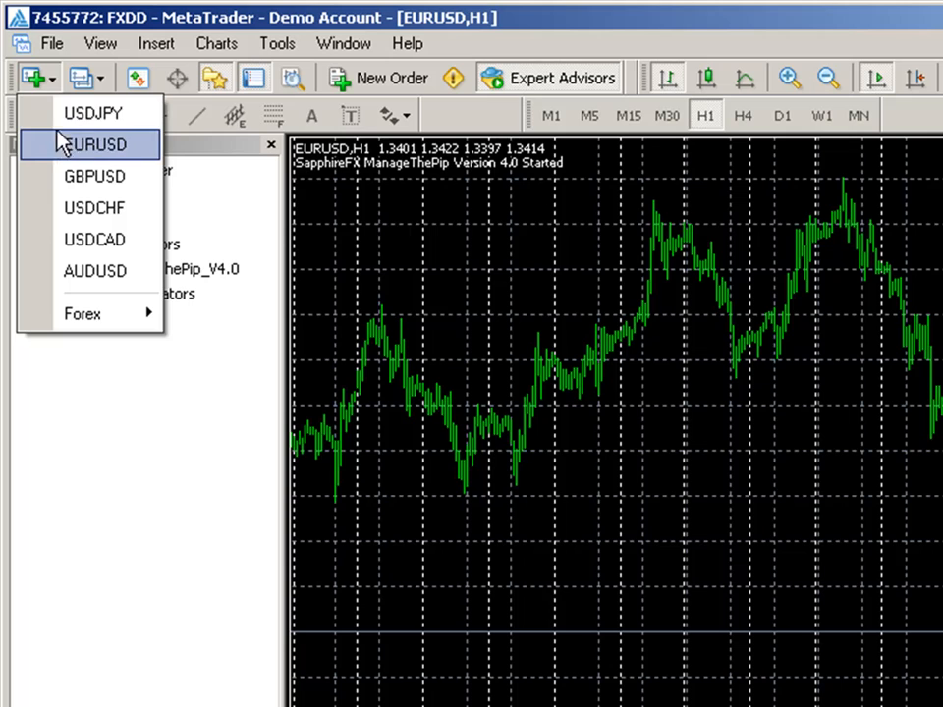
pyautogui.click(95, 177)
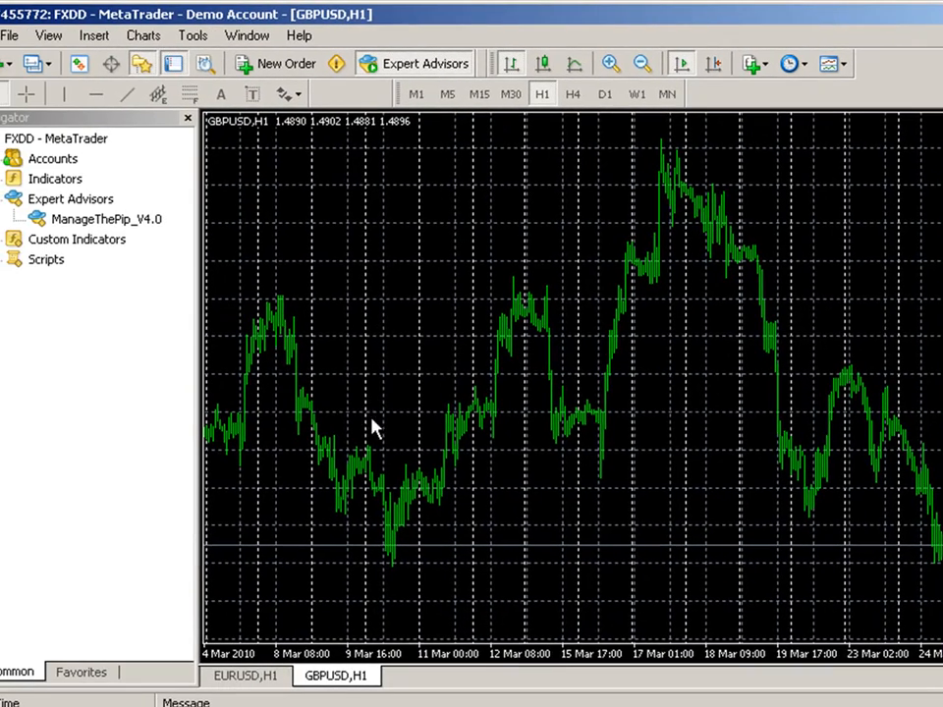
pyautogui.moveTo(138, 226)
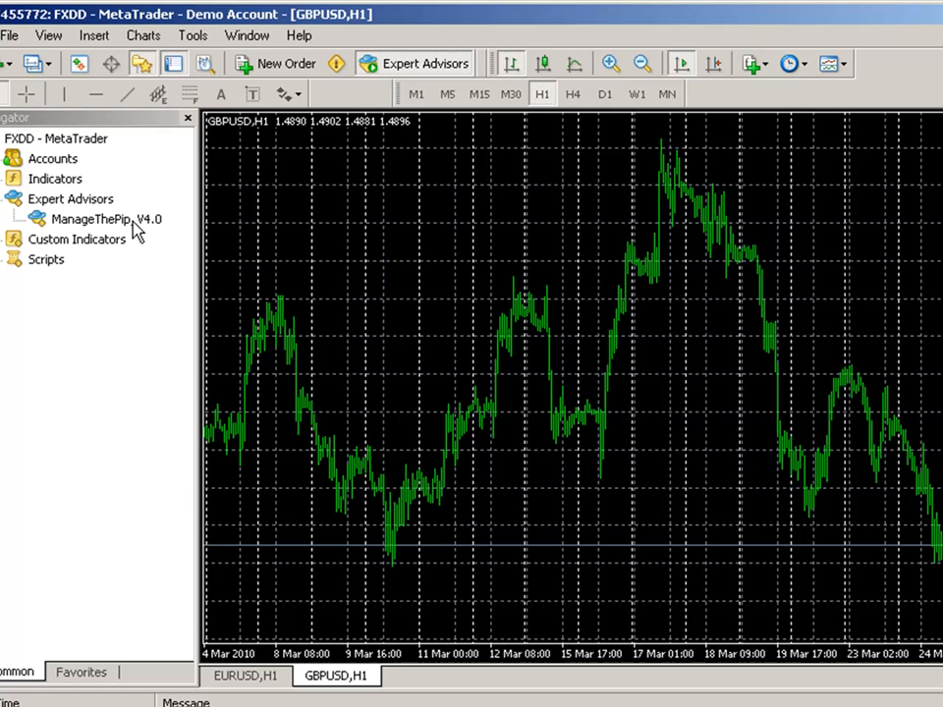
# Attach ManageThePip_V4.0 to GBPUSD, verify DefaultSymbol is GBPUSD, and save its inputs as gbpusd_test_v.set
pyautogui.doubleClick(102, 218)
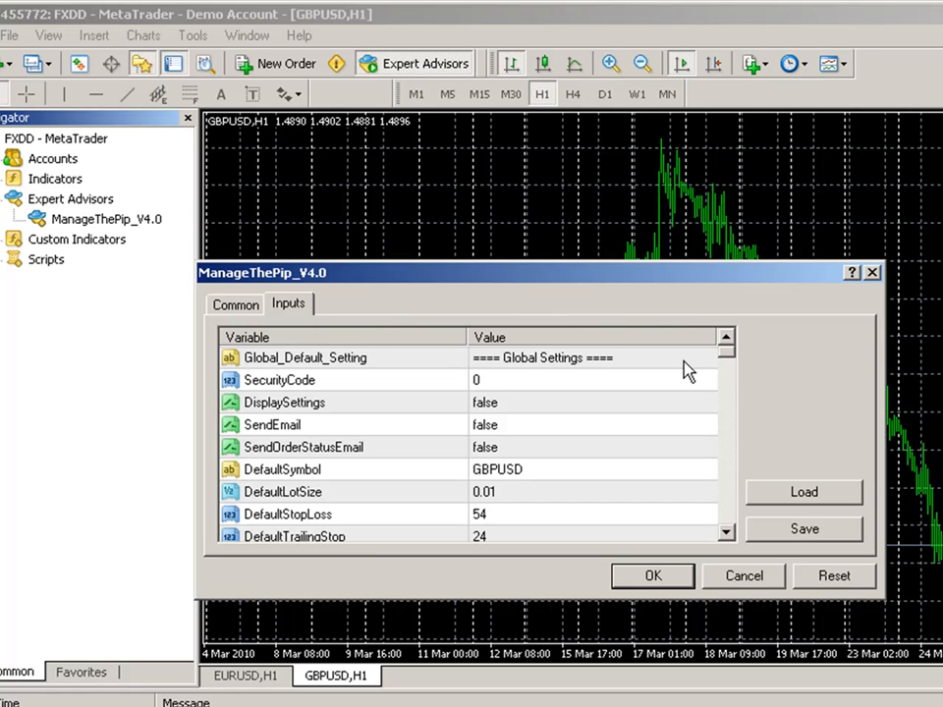
pyautogui.click(236, 302)
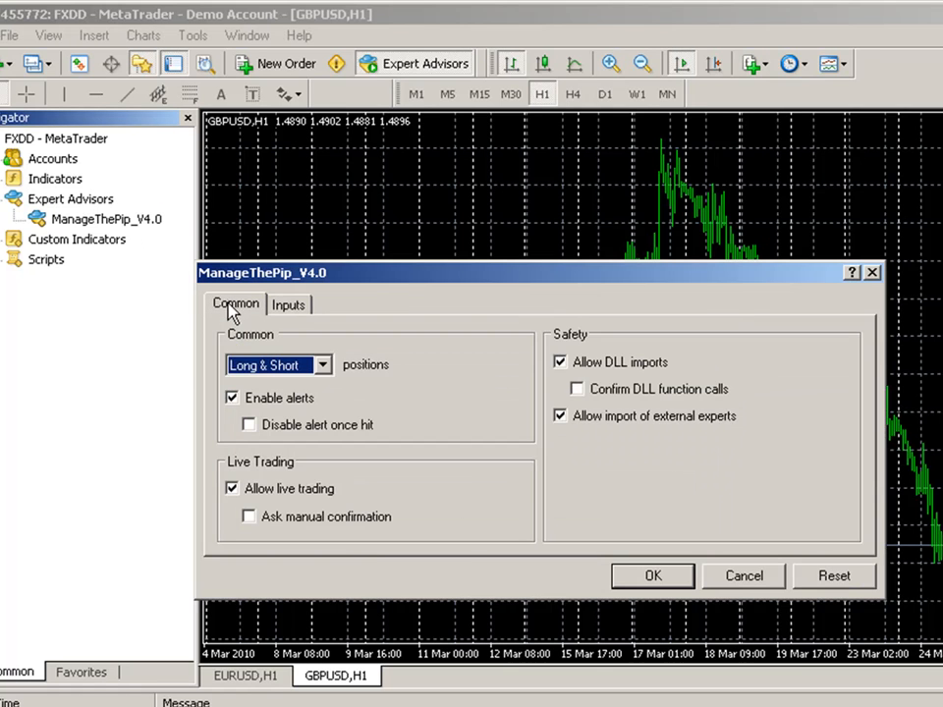
pyautogui.moveTo(391, 481)
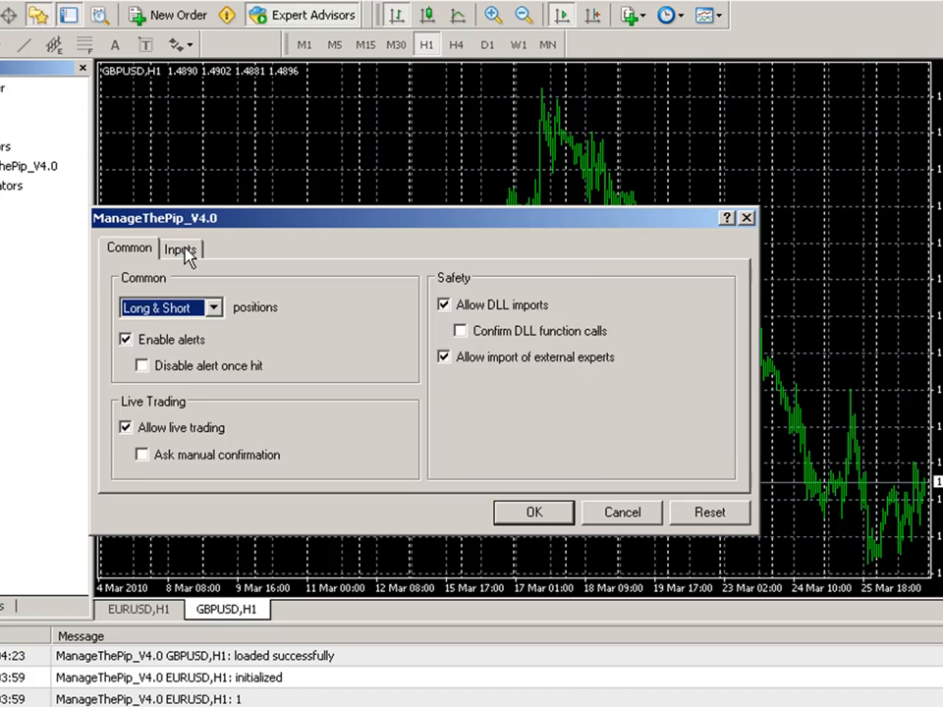
pyautogui.click(181, 248)
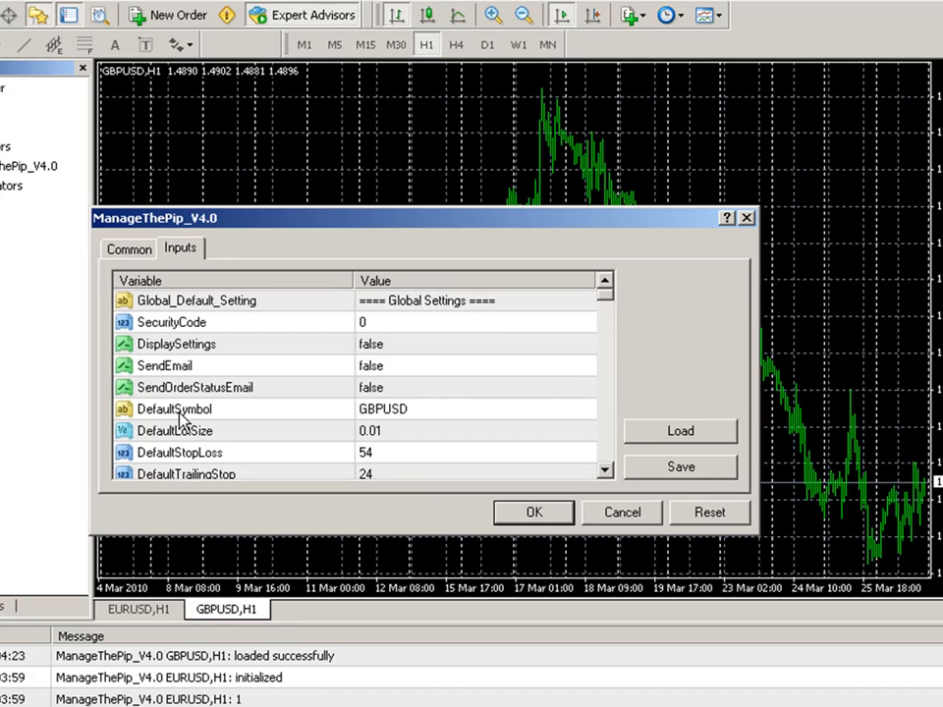
pyautogui.click(173, 408)
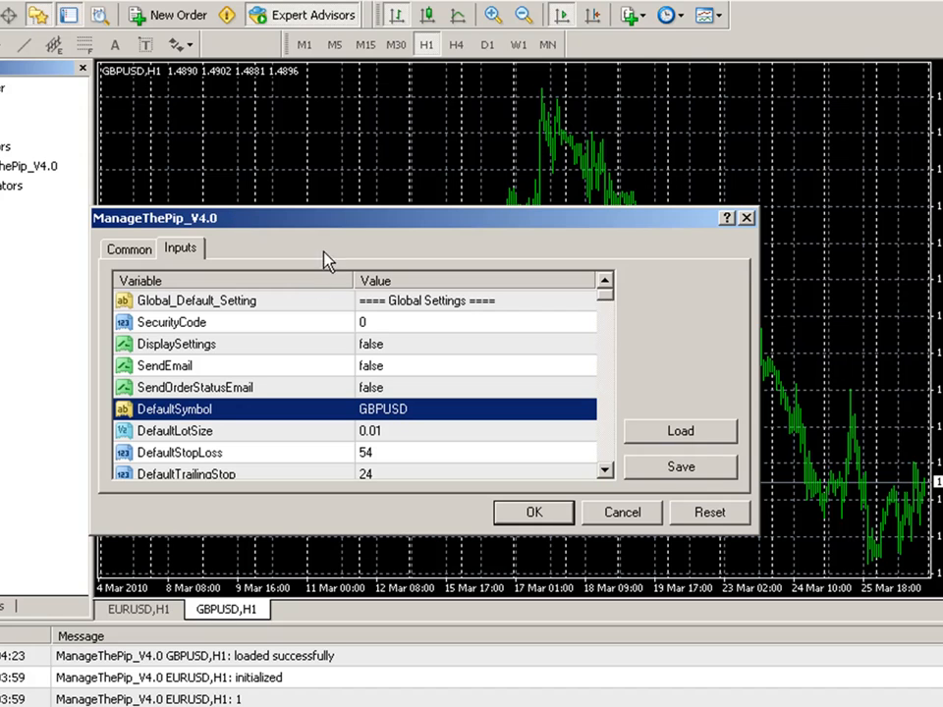
pyautogui.click(680, 468)
pyautogui.write('gbpusd_test_v.set')
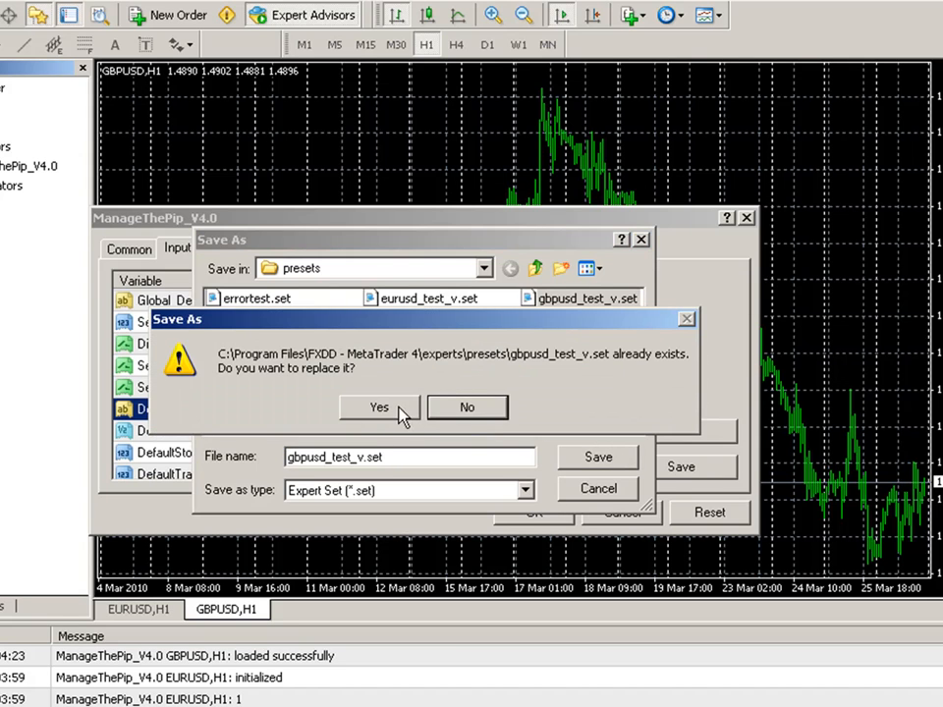
# Confirm replacing gbpusd_test_v.set, then compare the EURUSD,H1 and GBPUSD,H1 charts
pyautogui.click(379, 407)
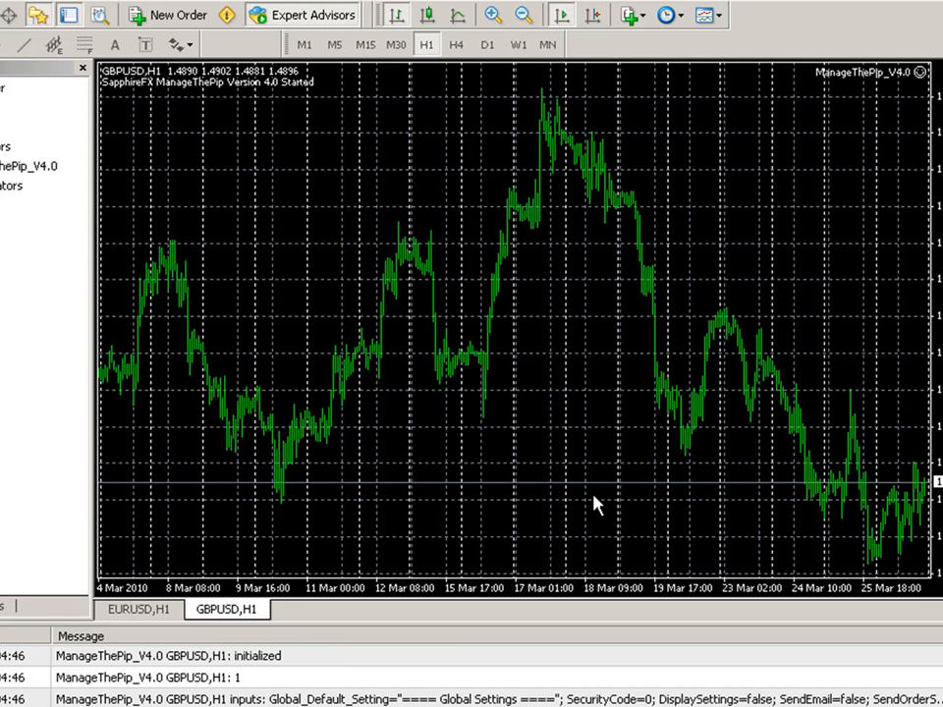
pyautogui.moveTo(852, 122)
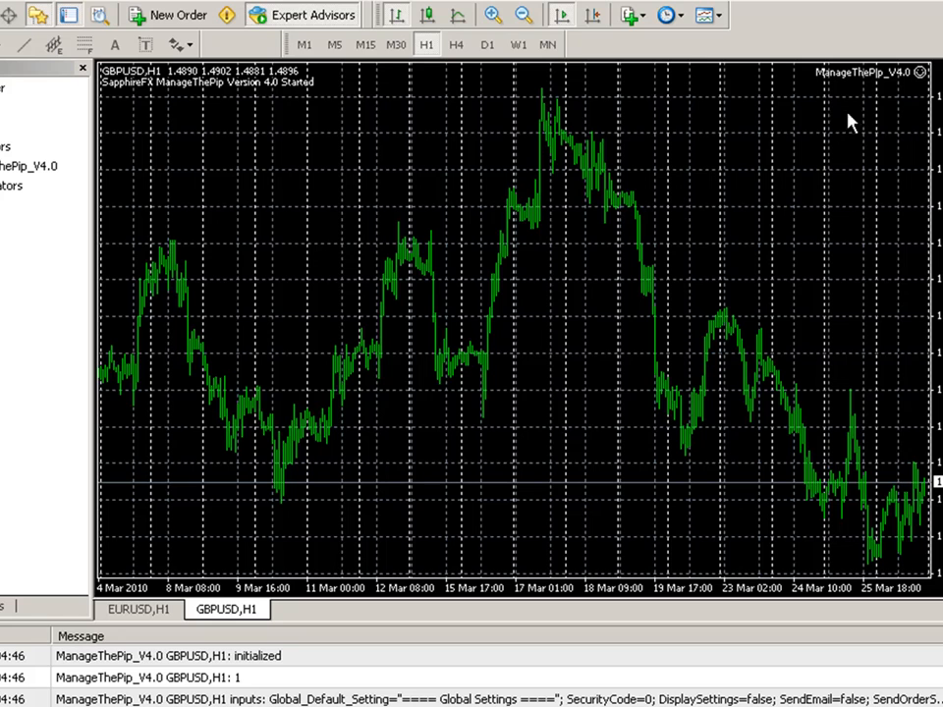
pyautogui.moveTo(189, 630)
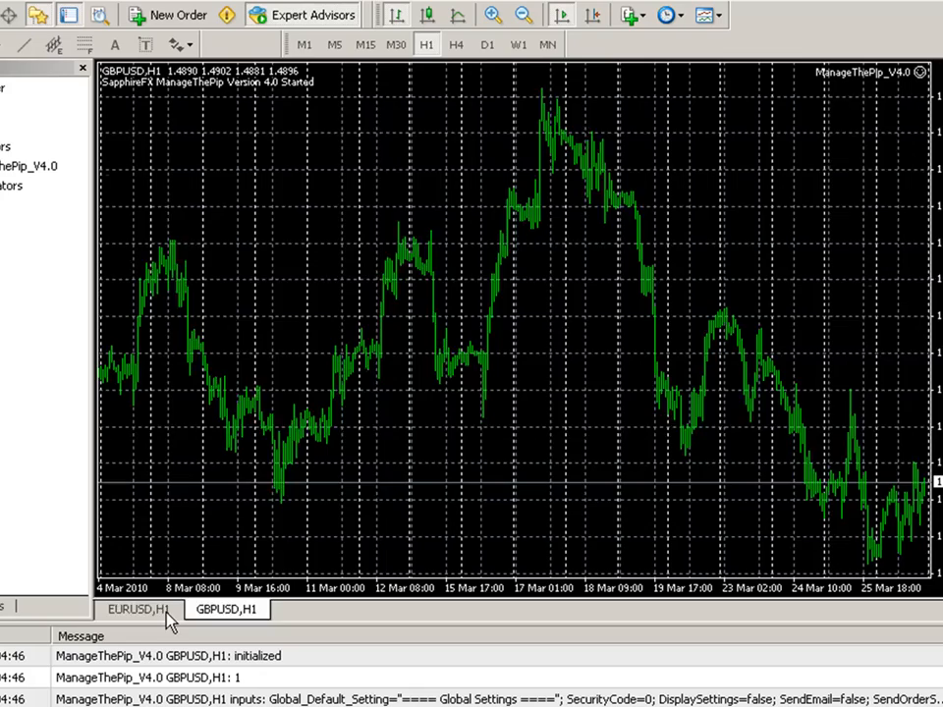
pyautogui.click(138, 608)
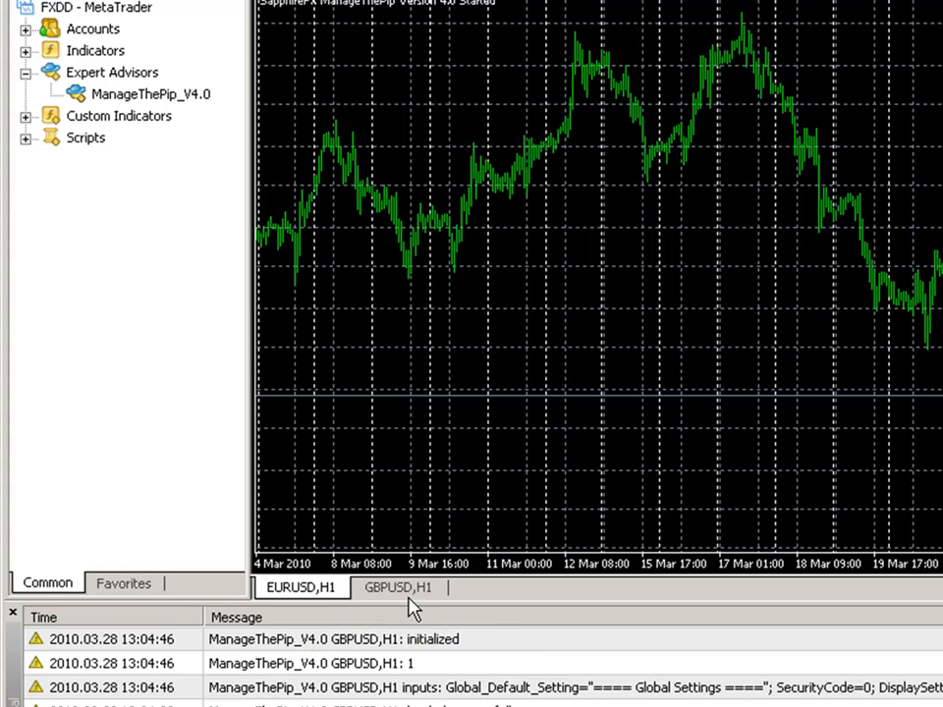
pyautogui.click(396, 586)
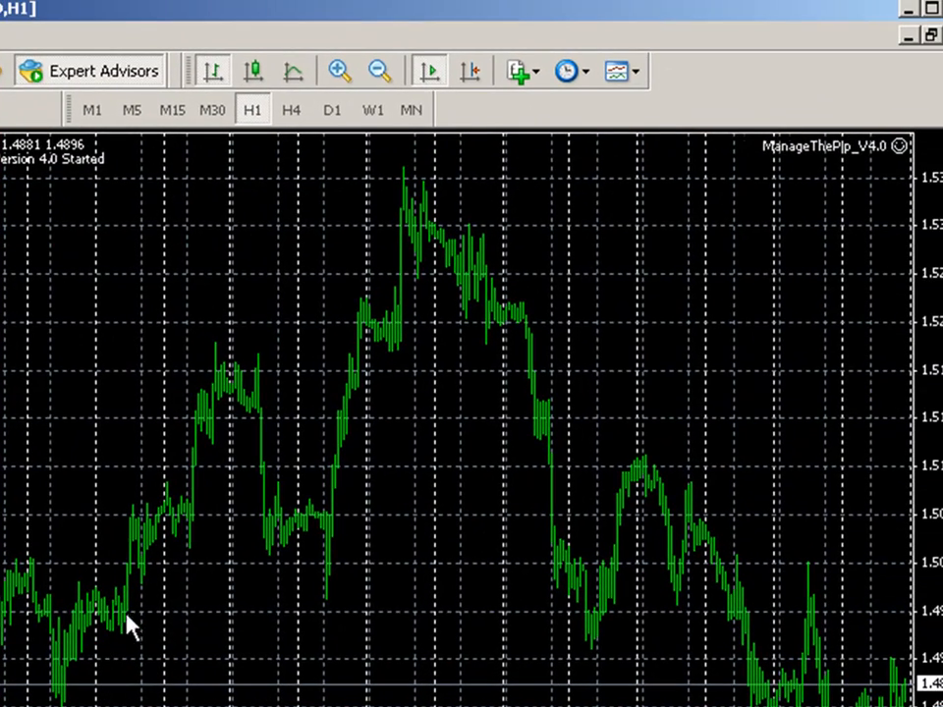
pyautogui.moveTo(901, 159)
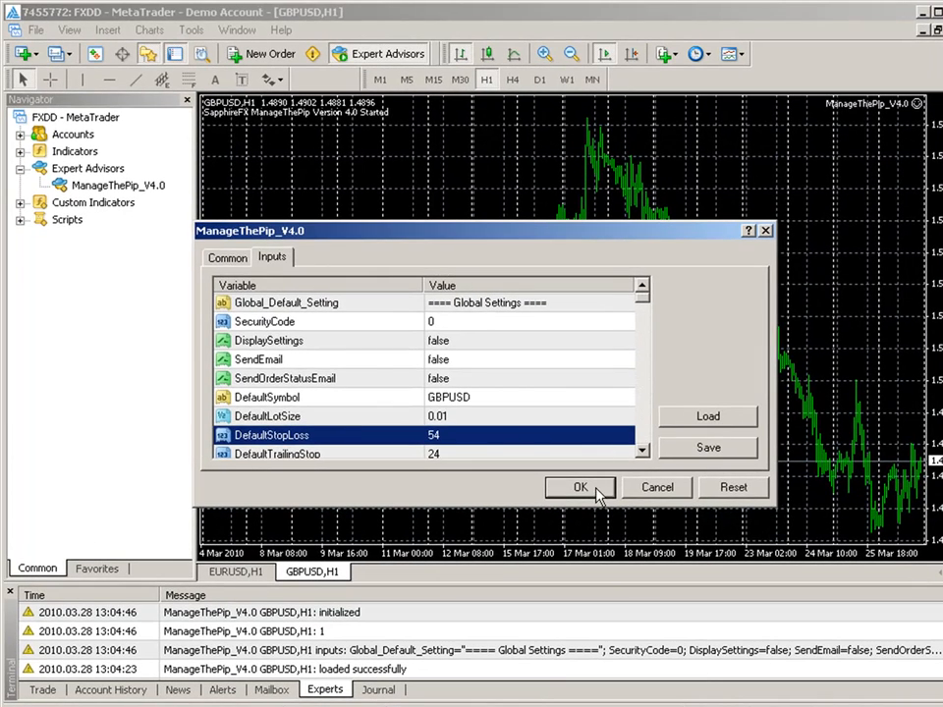
# Confirm the GBPUSD inputs and verify the EA runs on both EURUSD,H1 and GBPUSD,H1 charts
pyautogui.click(580, 488)
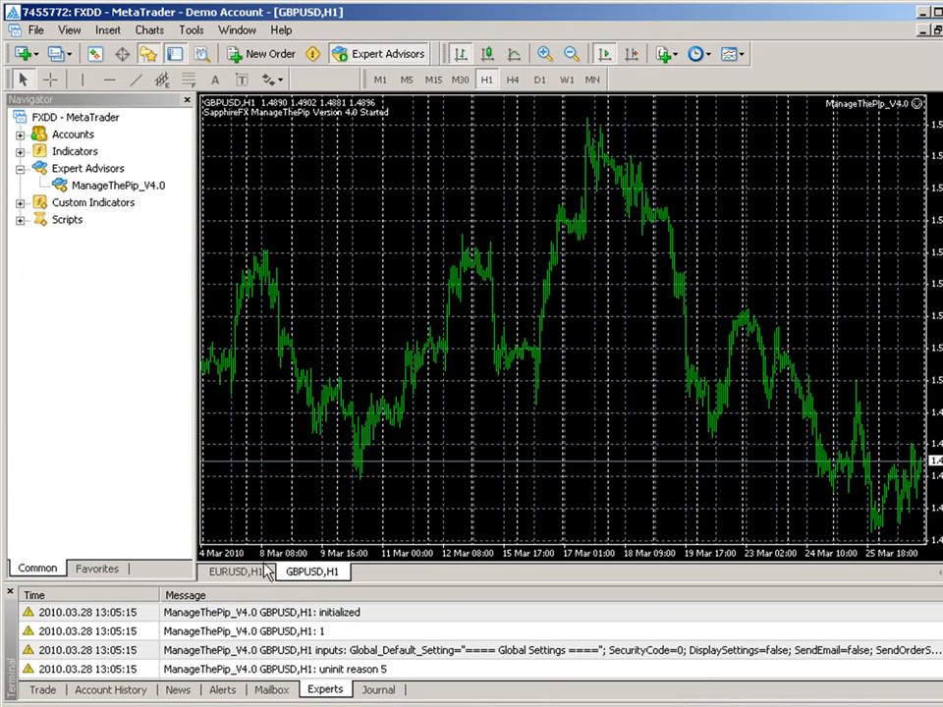
pyautogui.click(236, 571)
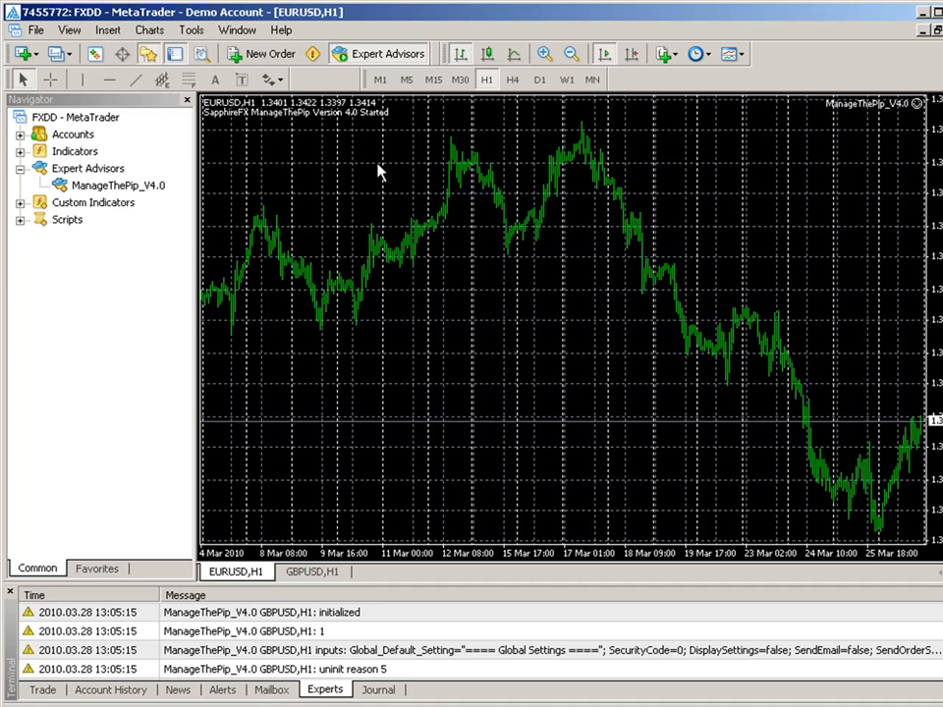
pyautogui.moveTo(239, 110)
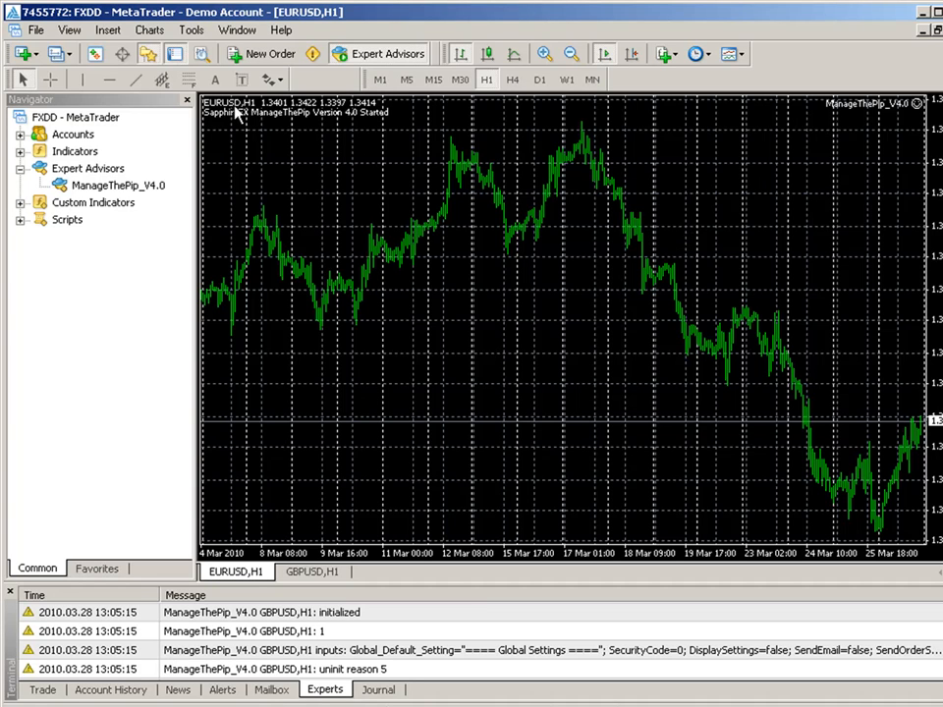
pyautogui.moveTo(306, 483)
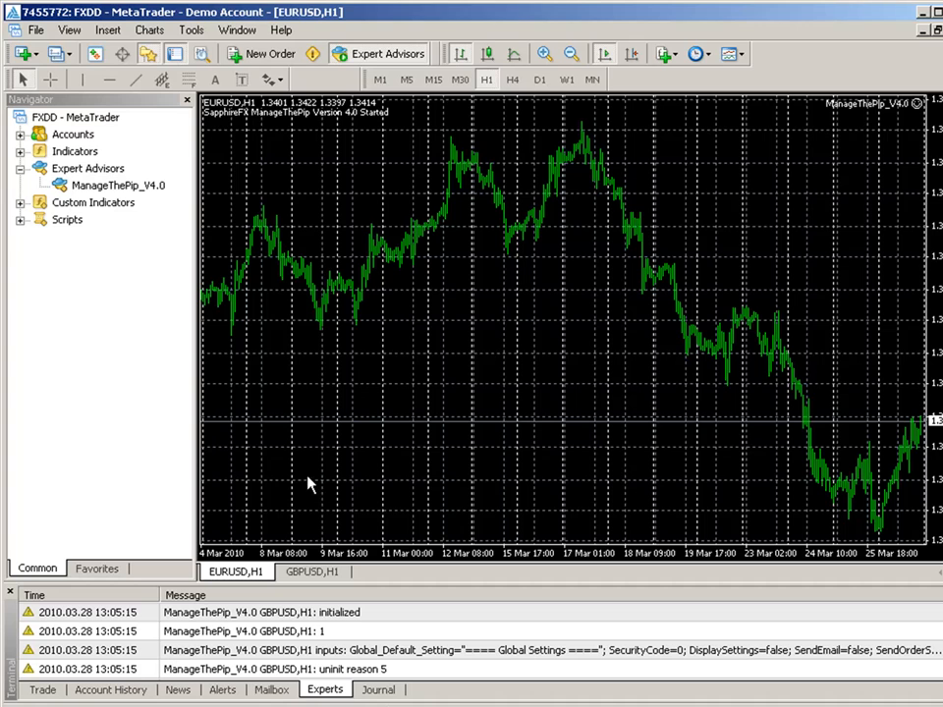
pyautogui.moveTo(228, 116)
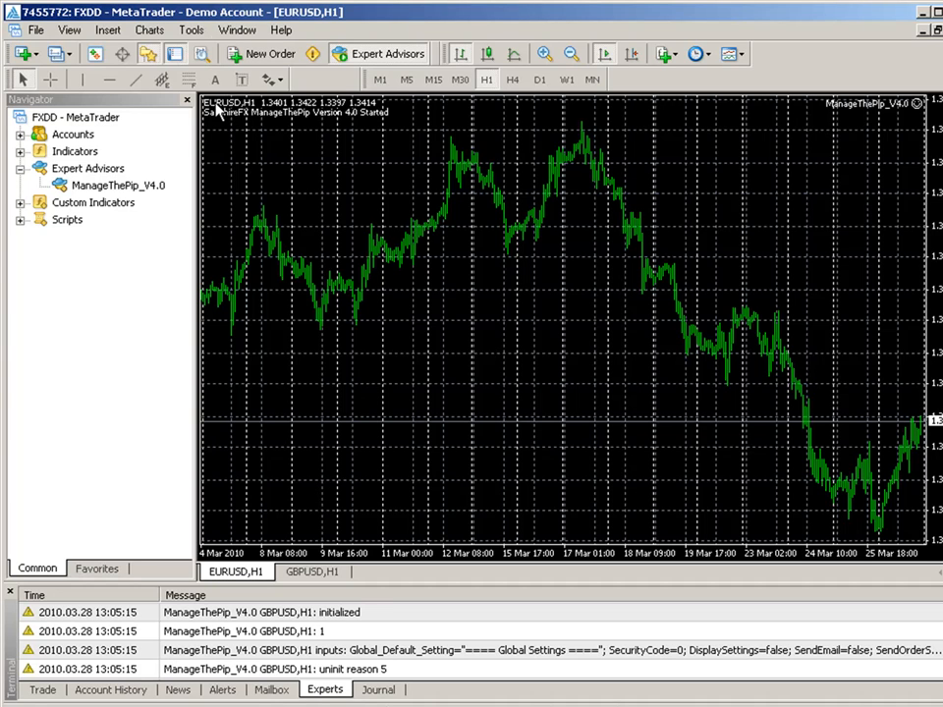
pyautogui.click(310, 572)
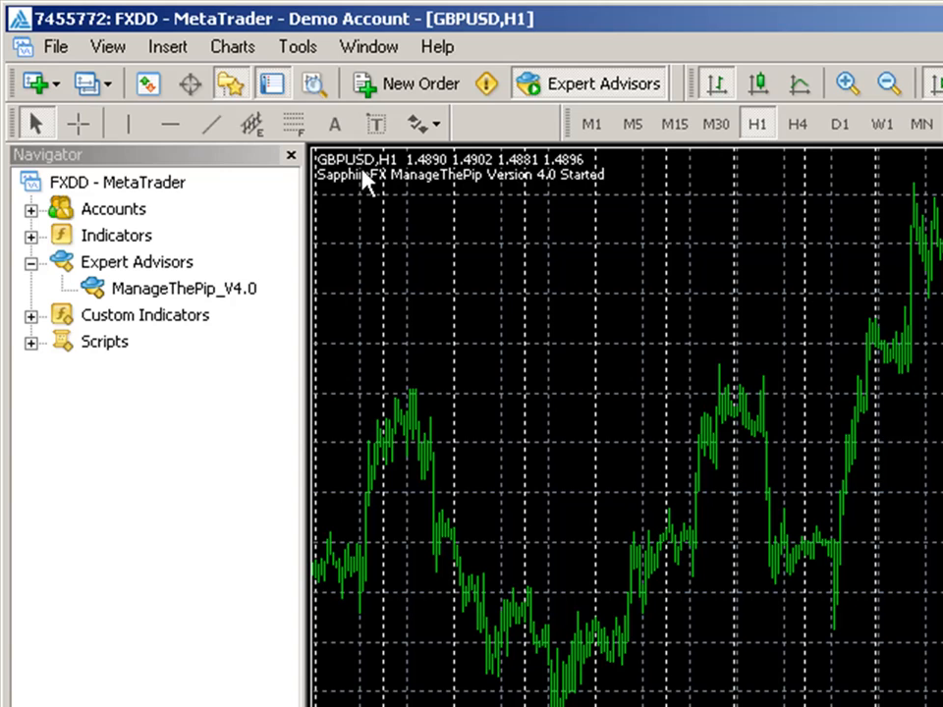
pyautogui.moveTo(589, 361)
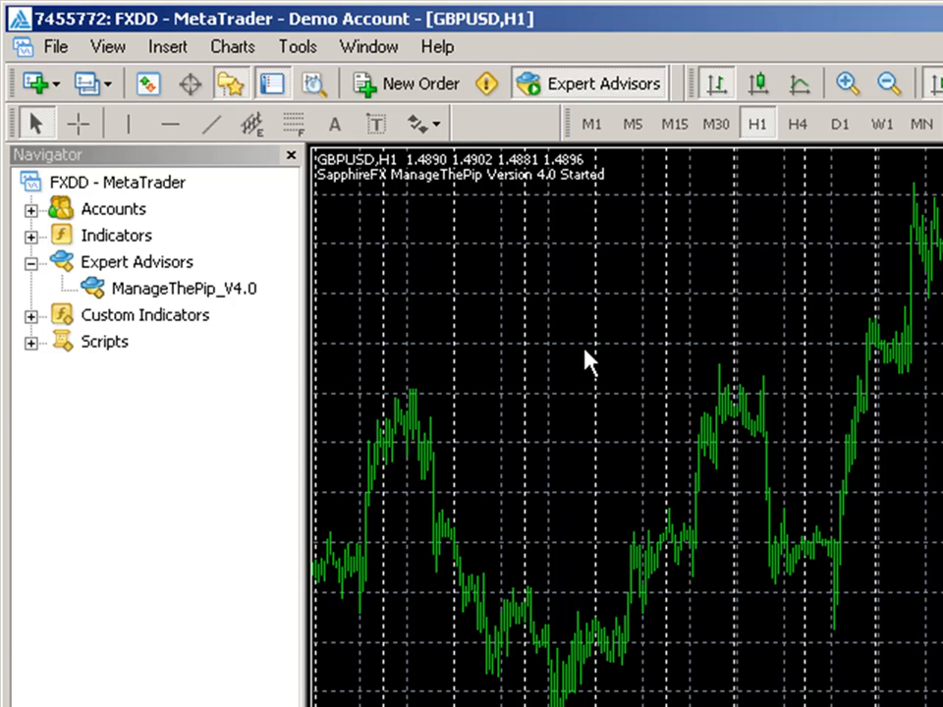